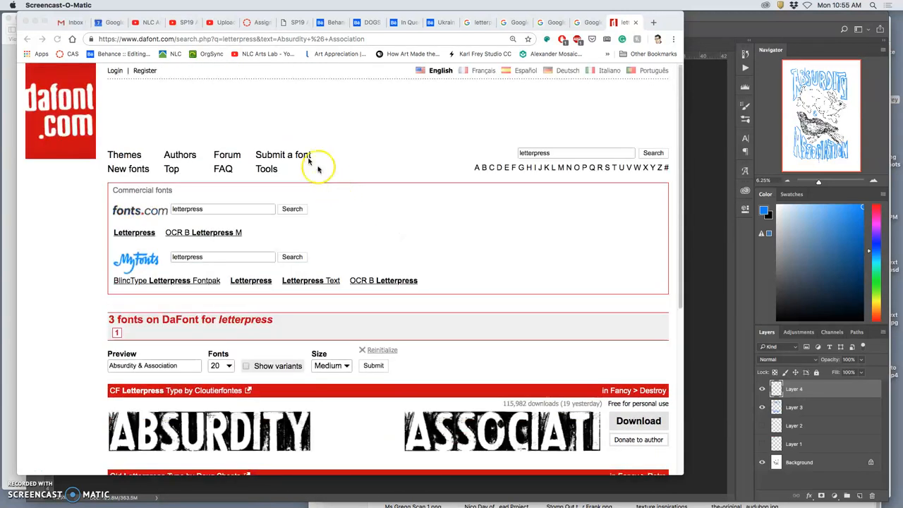
pyautogui.moveTo(725, 37)
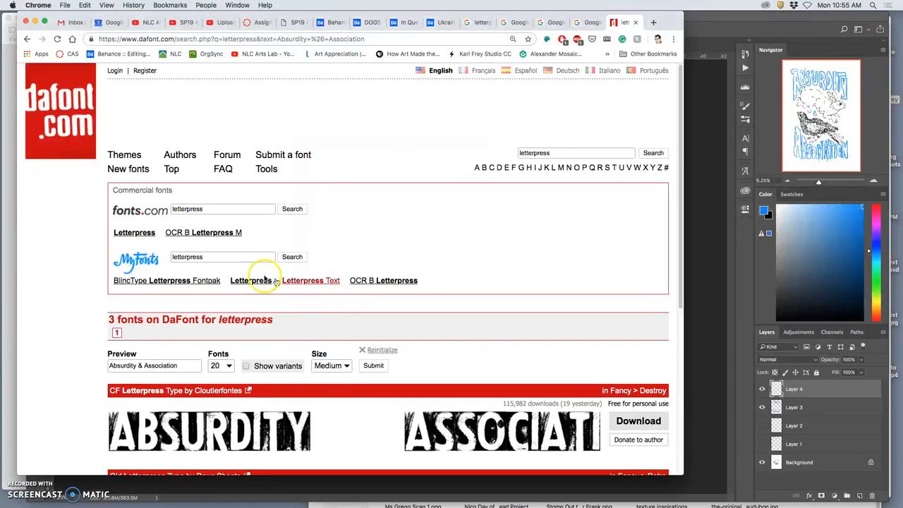
# - Select the 'letterpress' search term on dafont and pick letter A in the alphabet index
pyautogui.scroll(-3)
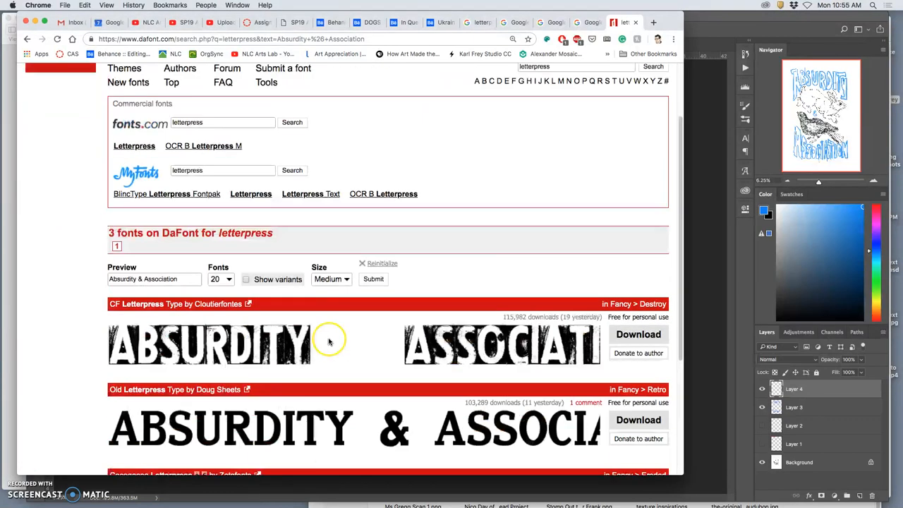
pyautogui.scroll(-3)
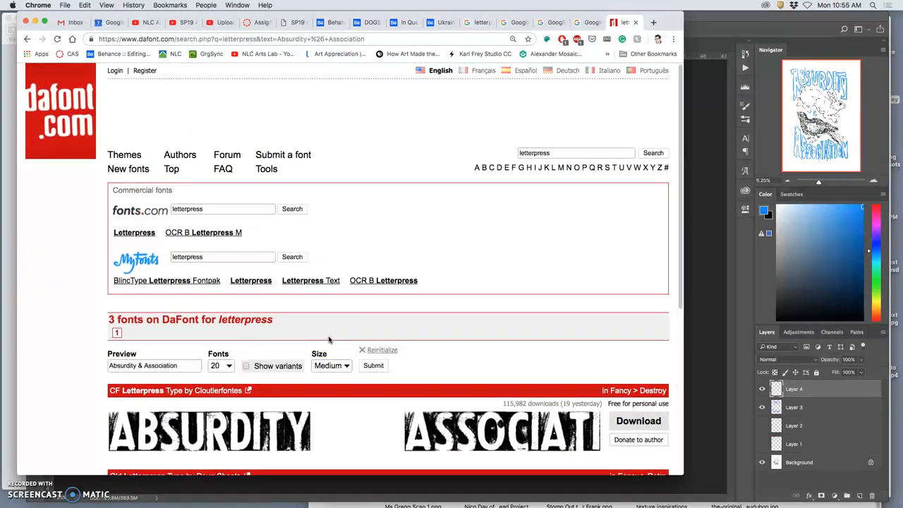
pyautogui.moveTo(545, 174)
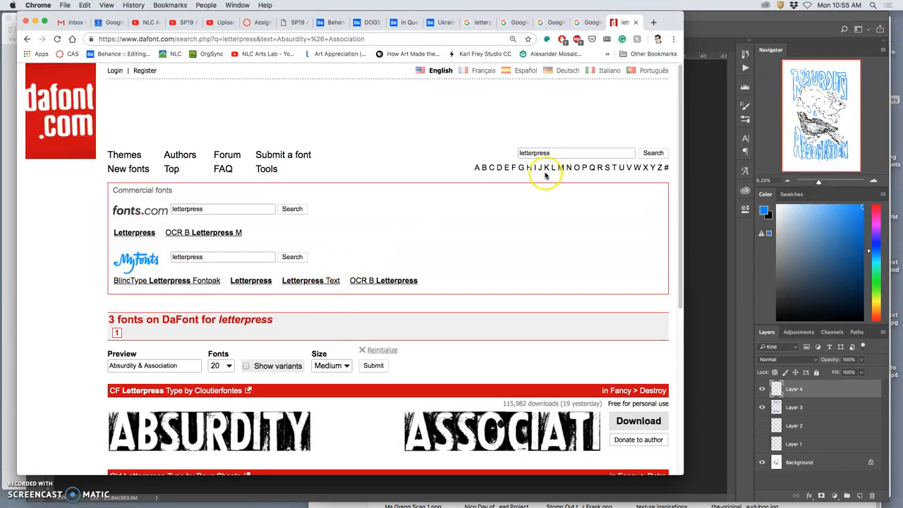
pyautogui.click(575, 152)
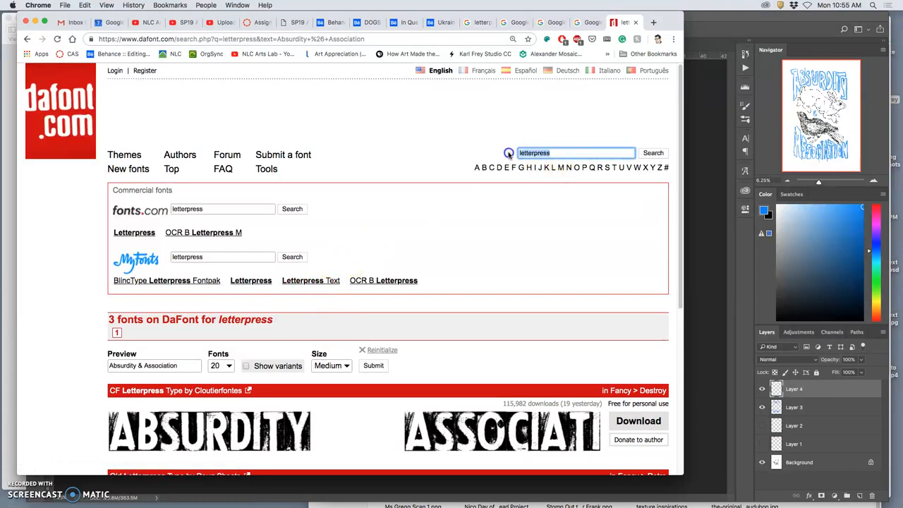
pyautogui.click(476, 167)
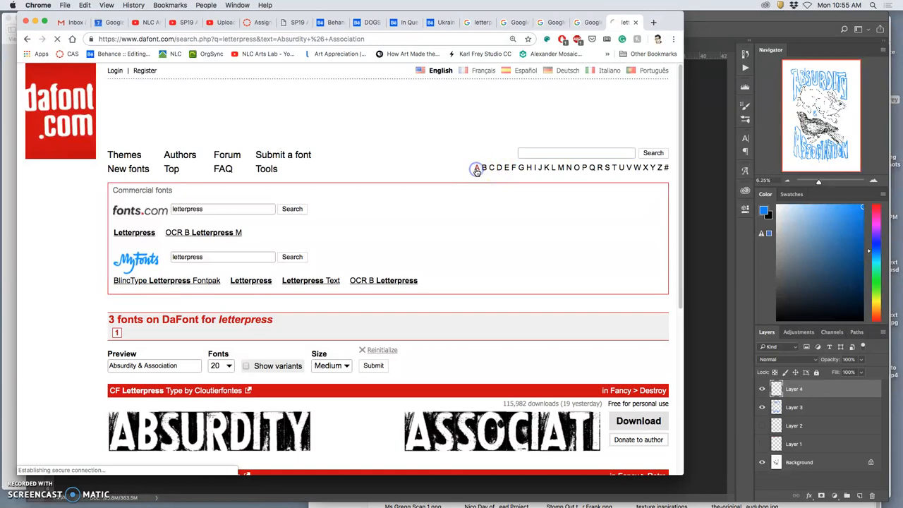
# - Load the Letter A list and scroll through its Absurdity & Association previews
pyautogui.click(475, 167)
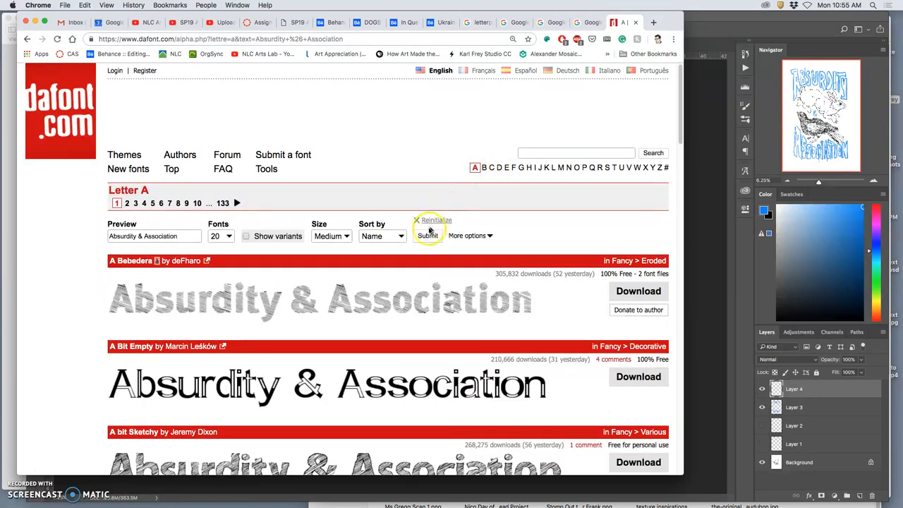
pyautogui.scroll(-3)
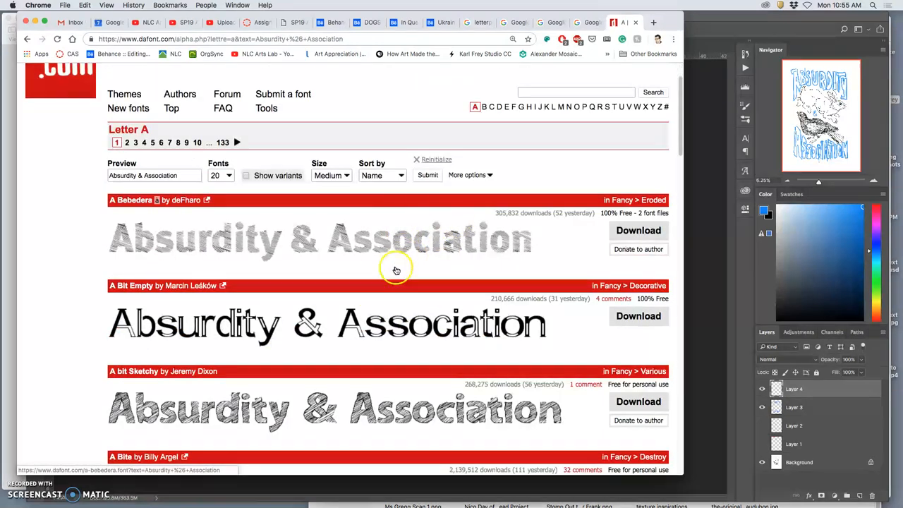
pyautogui.scroll(-3)
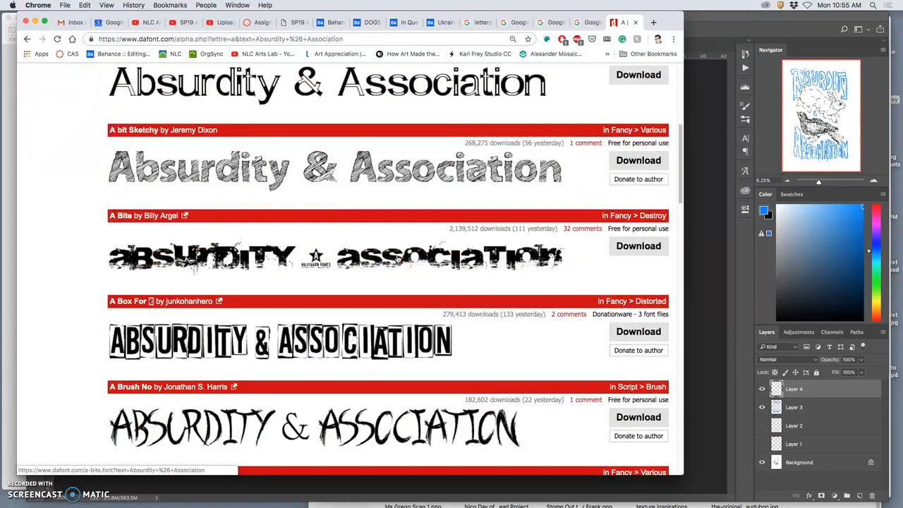
pyautogui.scroll(-3)
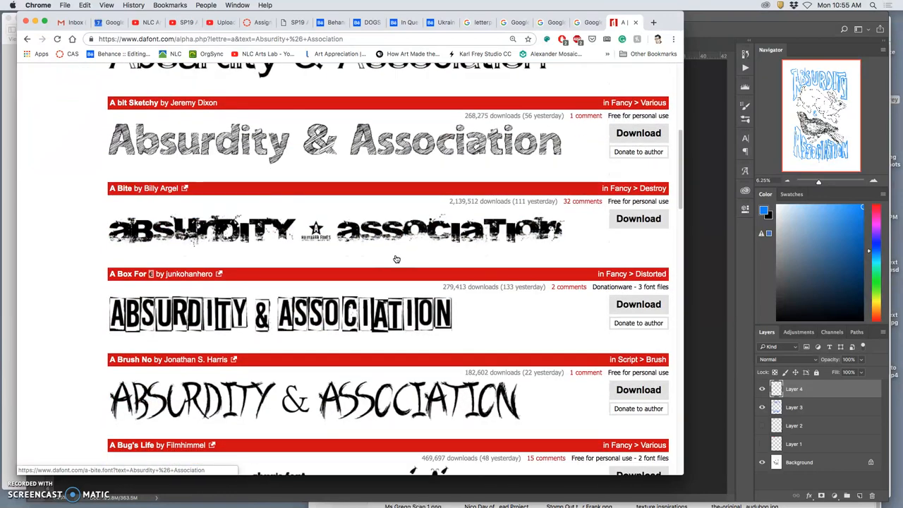
pyautogui.scroll(-3)
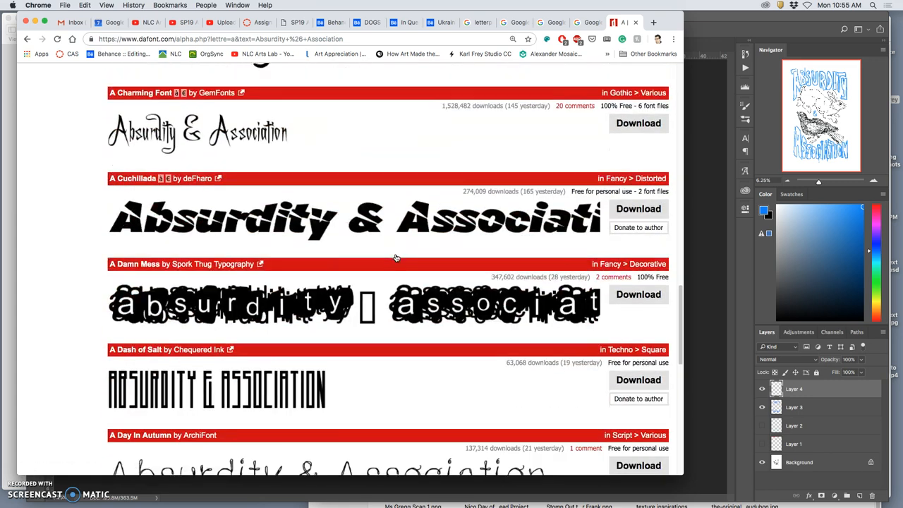
pyautogui.scroll(-3)
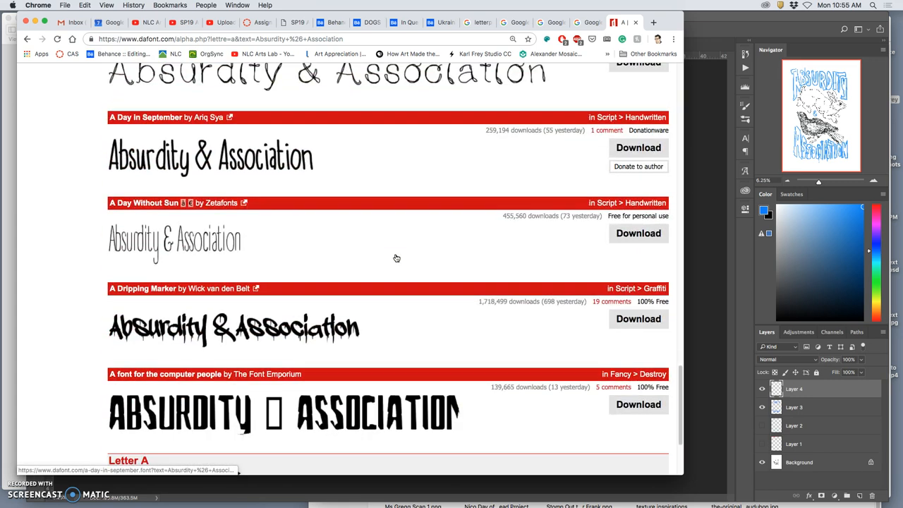
pyautogui.scroll(-3)
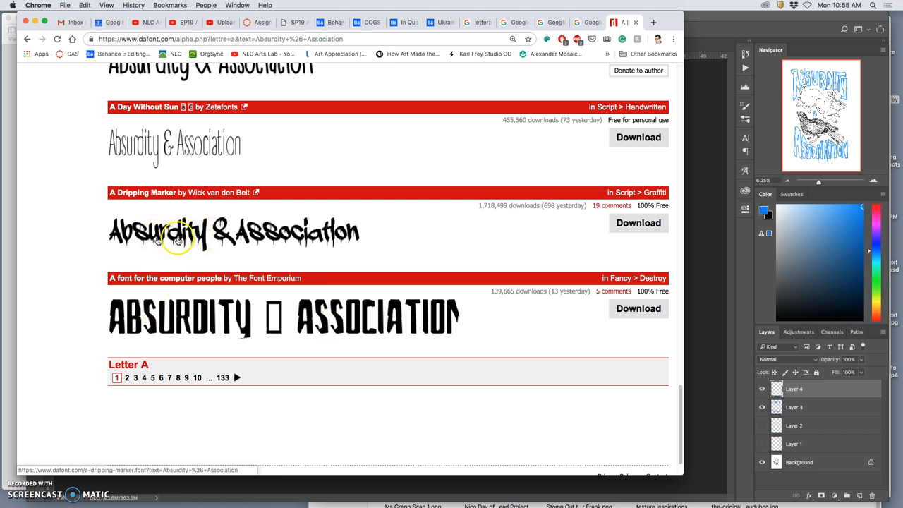
pyautogui.moveTo(275, 265)
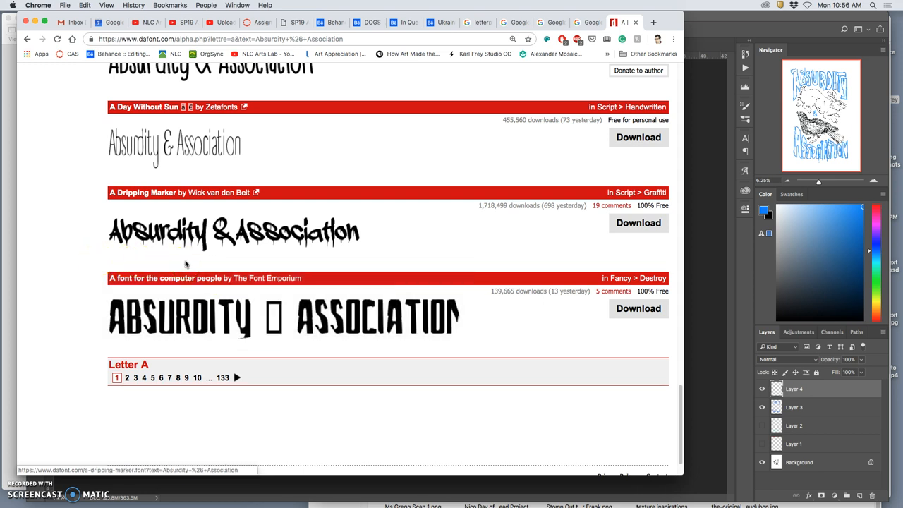
pyautogui.moveTo(556, 108)
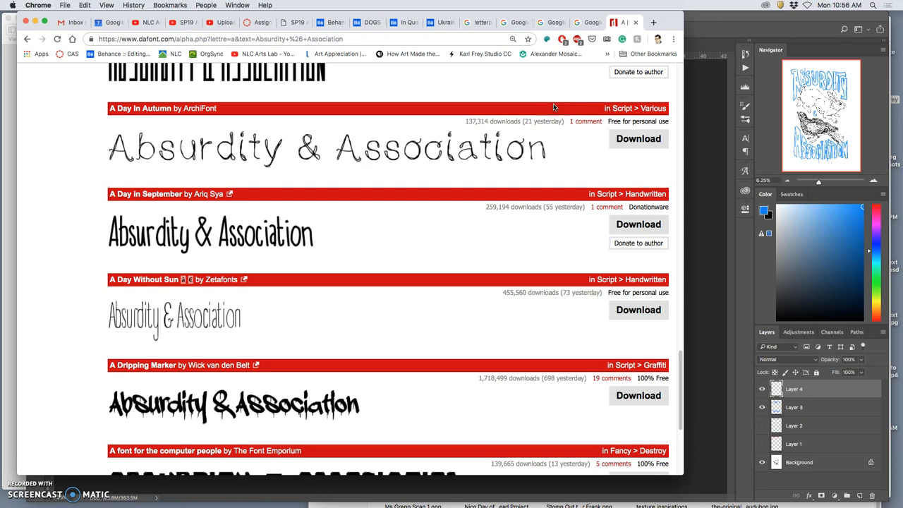
pyautogui.scroll(-3)
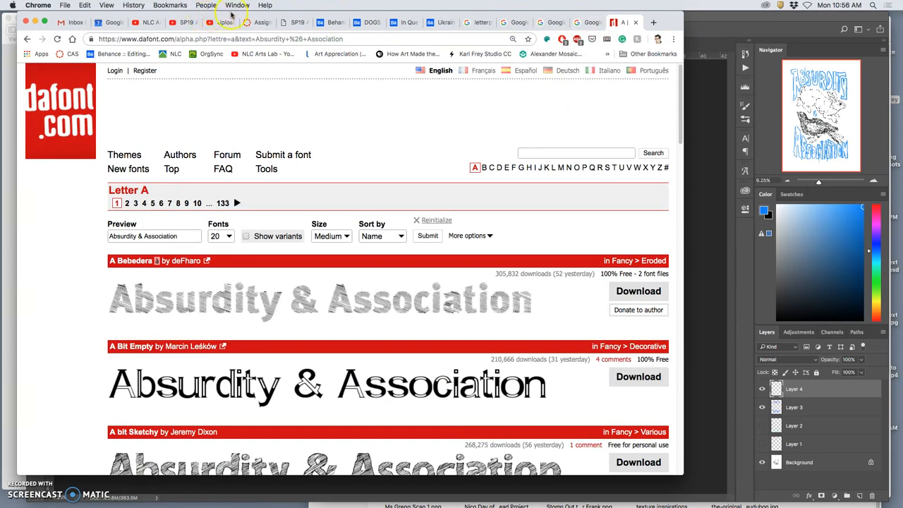
# - Switch to Gmail and scroll the 'Typeface assets to download from Dafont.com' email
pyautogui.click(73, 22)
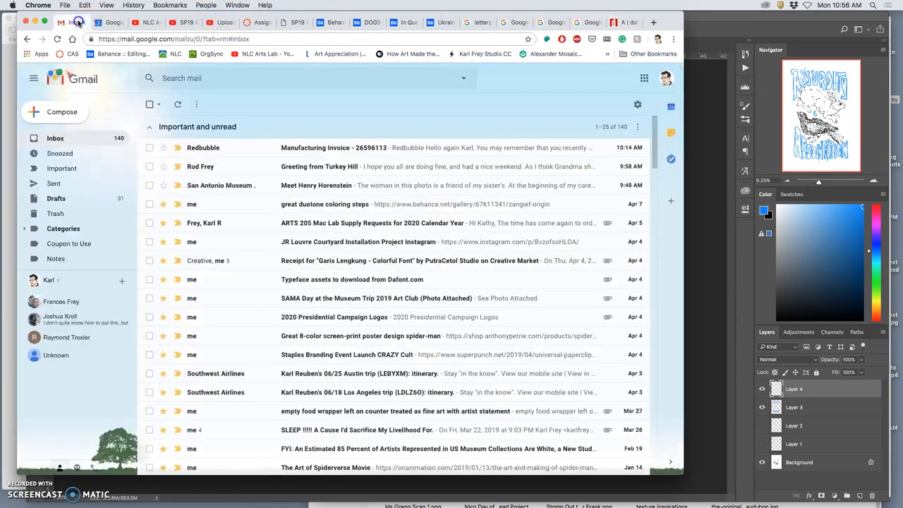
pyautogui.moveTo(345, 192)
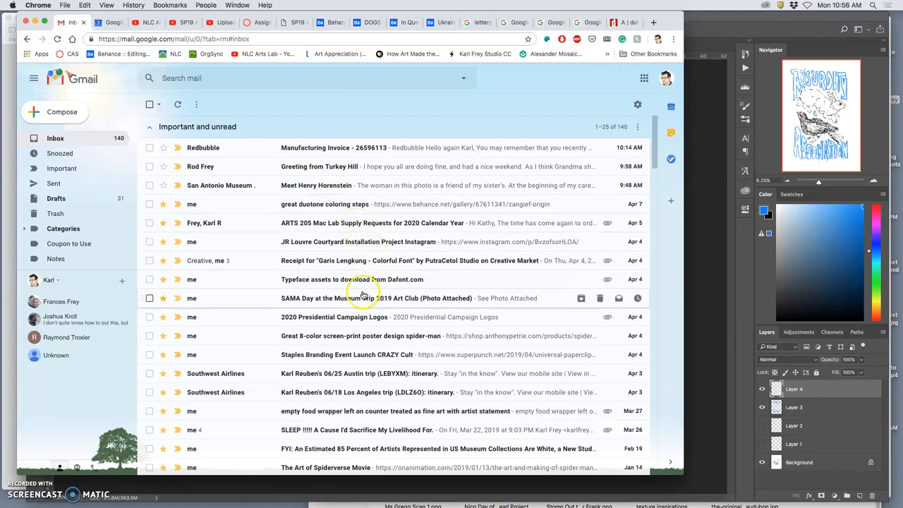
pyautogui.scroll(-3)
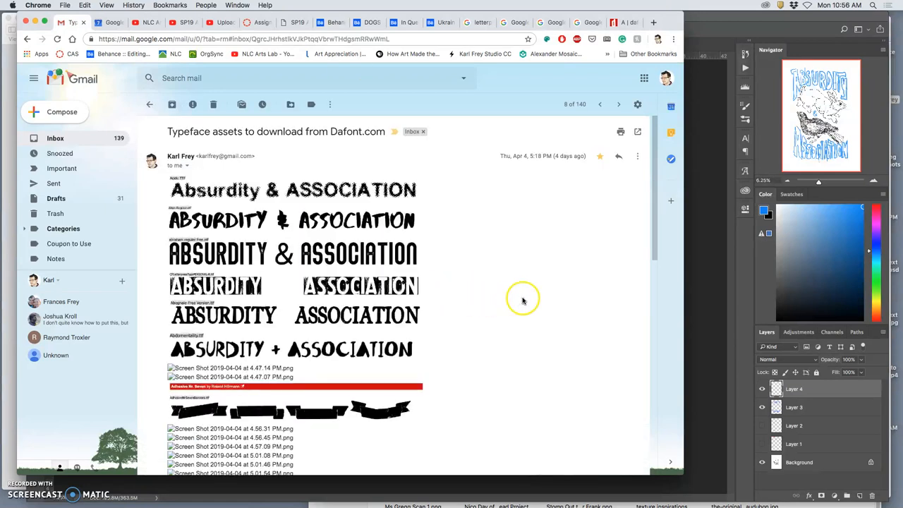
pyautogui.scroll(-3)
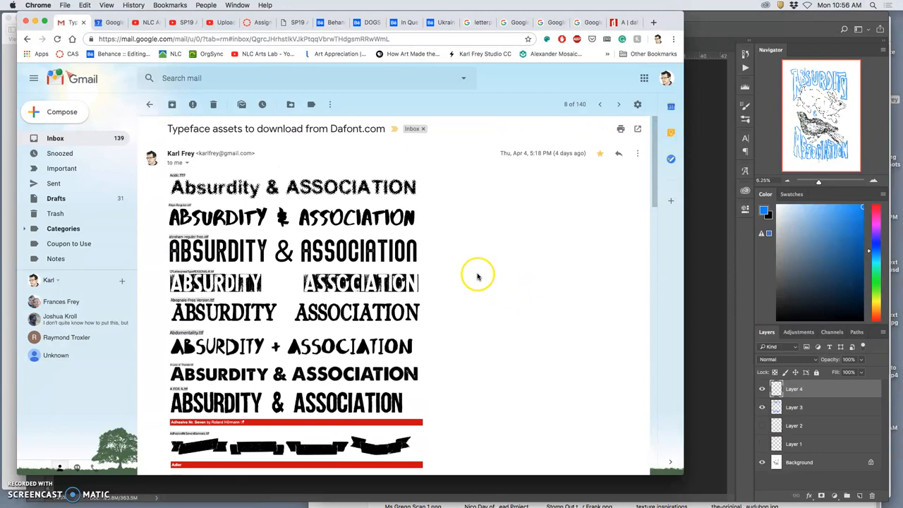
pyautogui.scroll(-3)
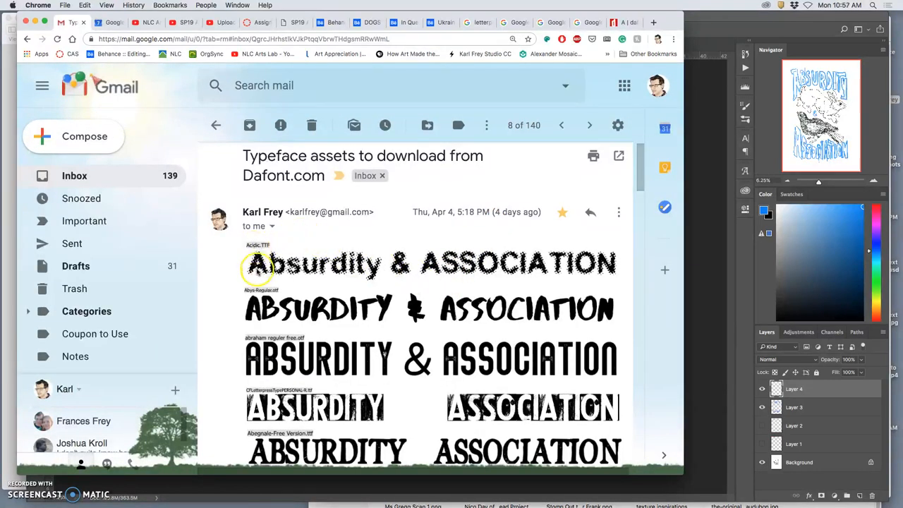
pyautogui.scroll(-3)
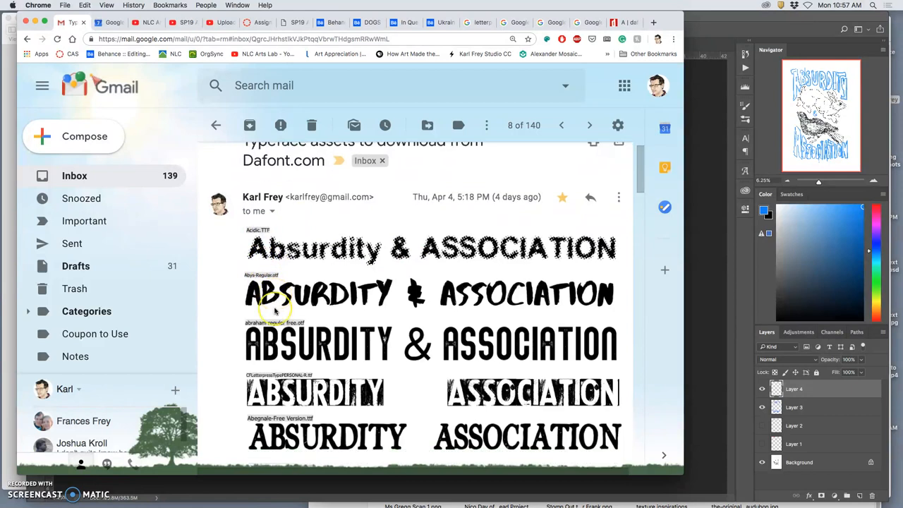
pyautogui.scroll(-3)
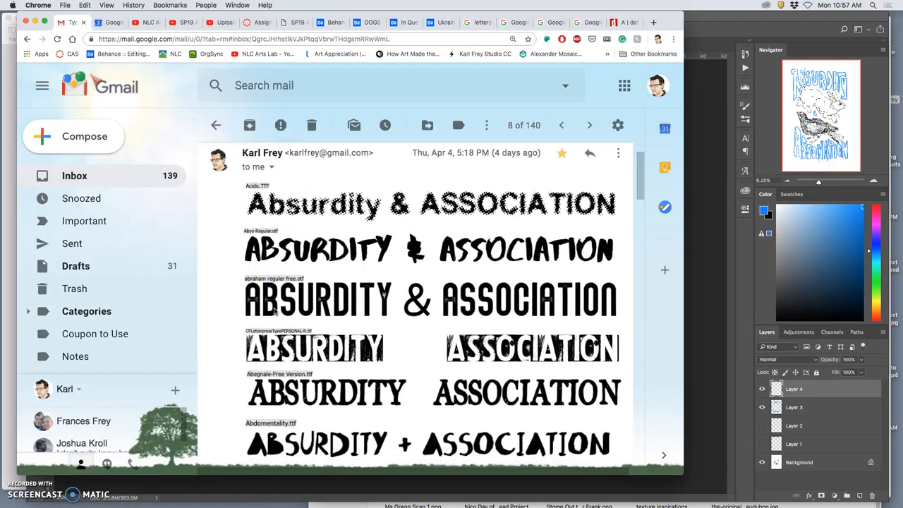
pyautogui.scroll(-3)
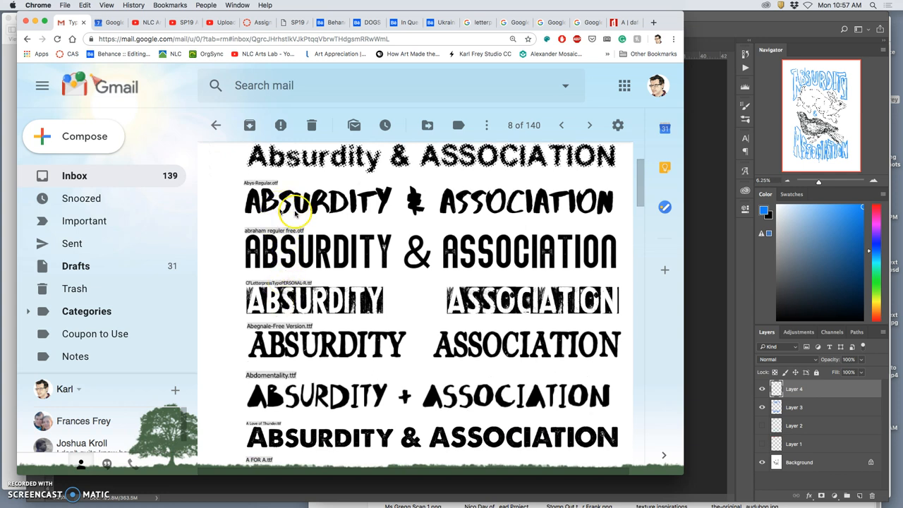
pyautogui.scroll(-3)
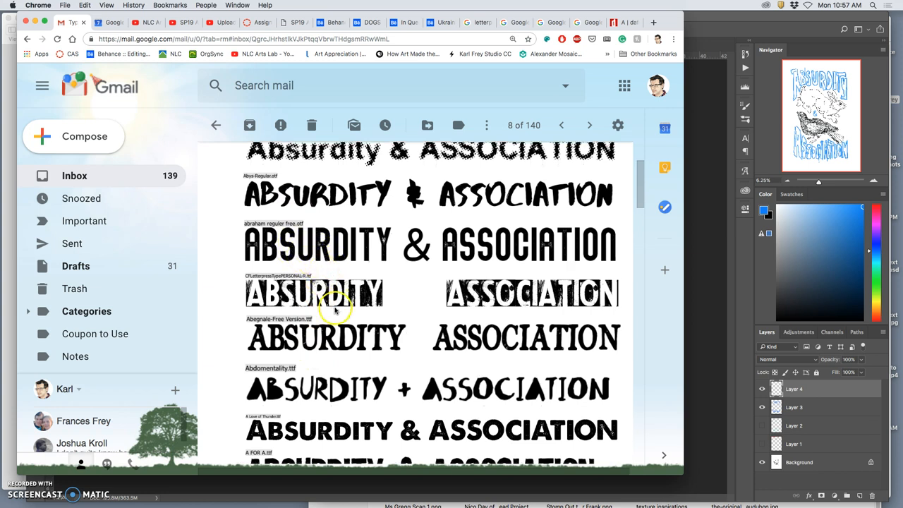
pyautogui.scroll(-3)
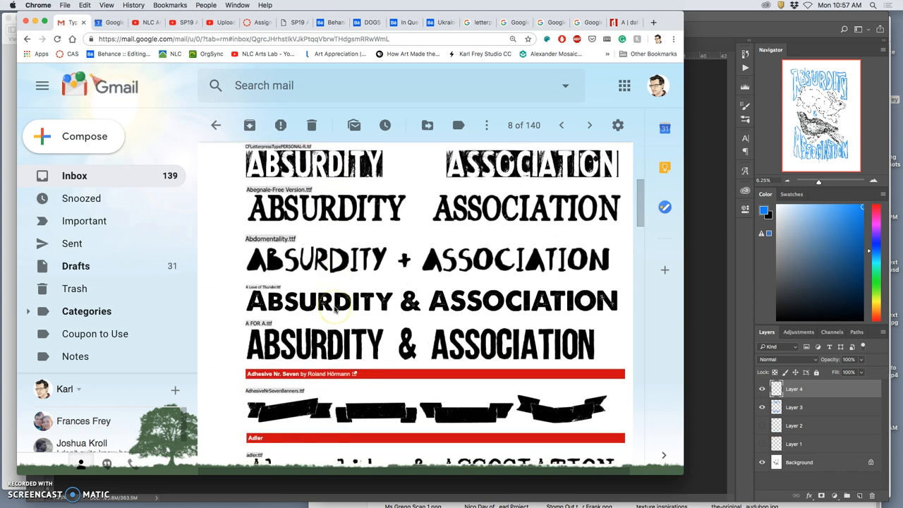
pyautogui.scroll(-3)
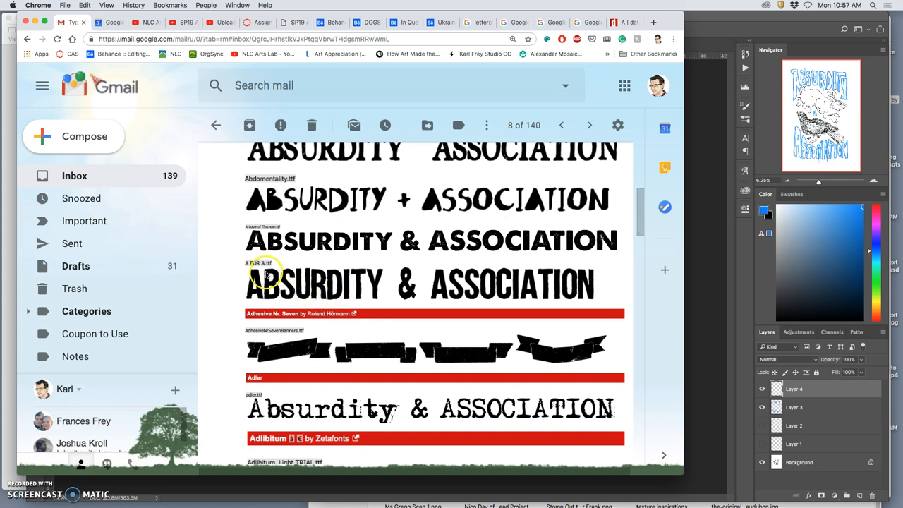
pyautogui.moveTo(346, 292)
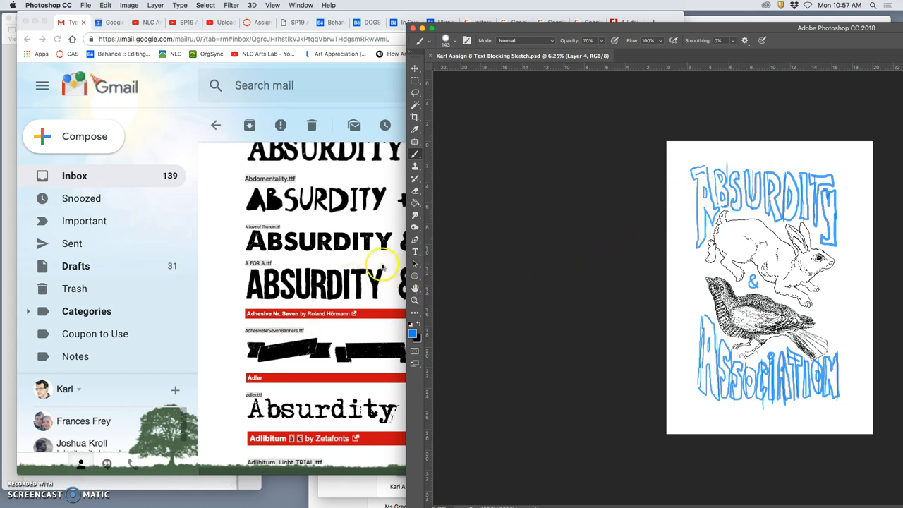
# - Scroll through the font samples beside the Photoshop Text Blocking Sketch
pyautogui.scroll(-3)
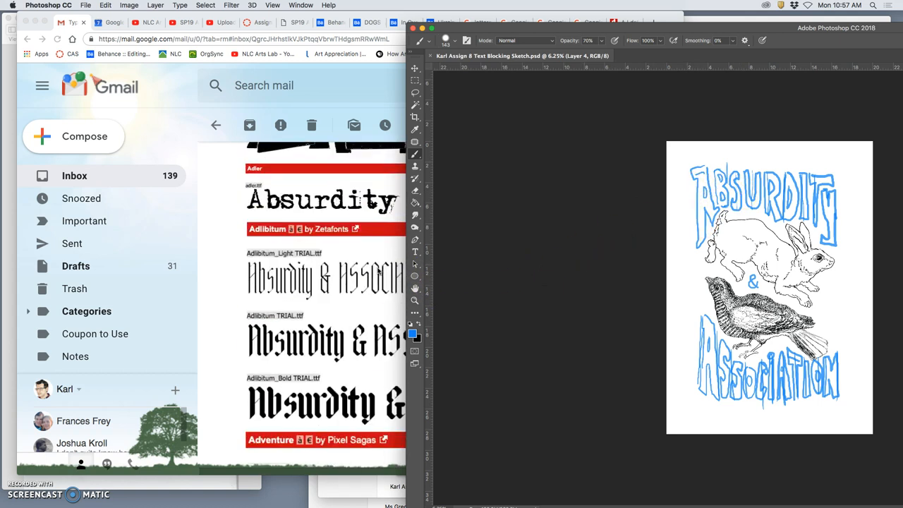
pyautogui.scroll(-3)
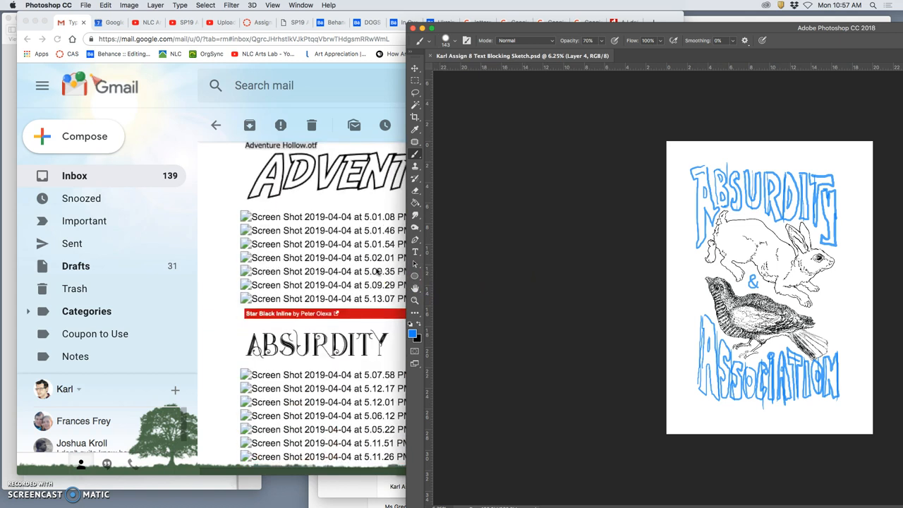
pyautogui.scroll(-3)
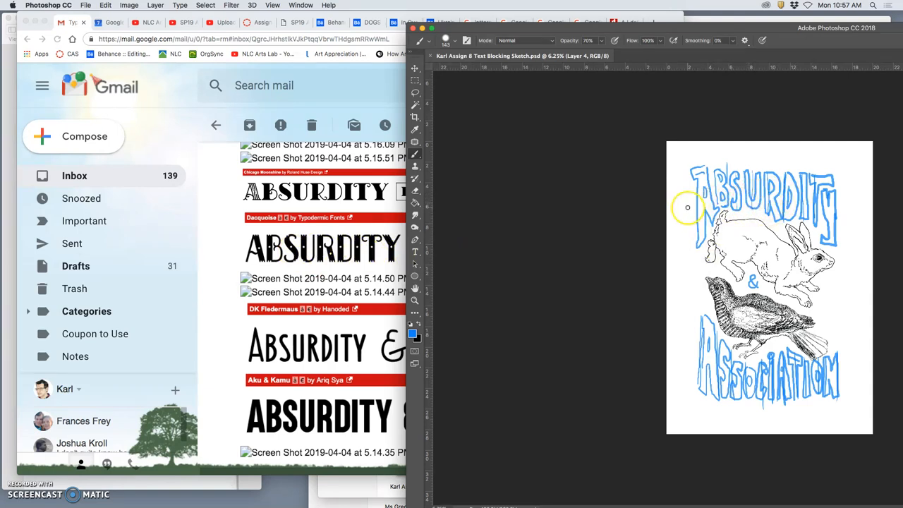
pyautogui.scroll(-3)
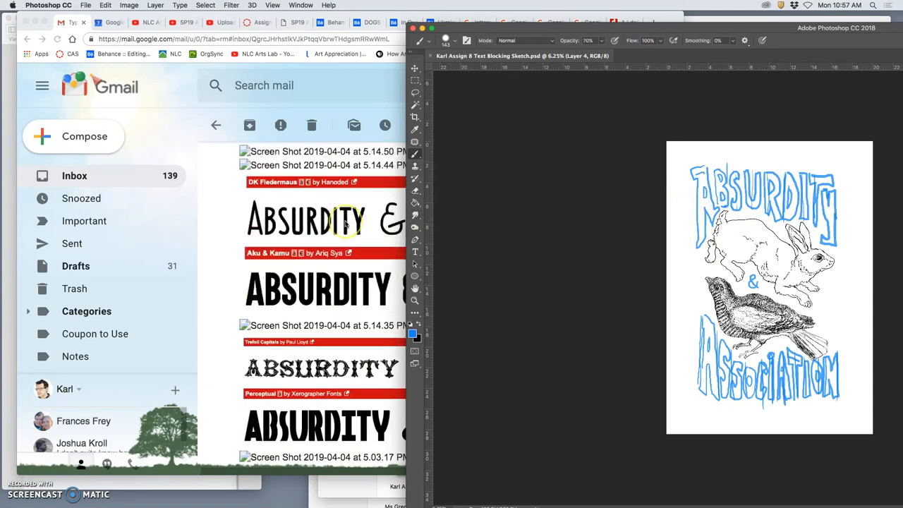
pyautogui.scroll(-3)
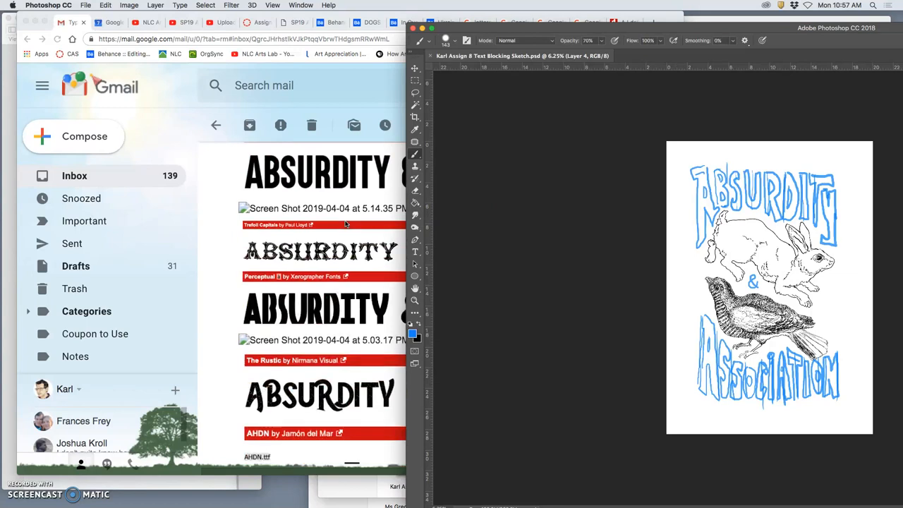
pyautogui.scroll(-3)
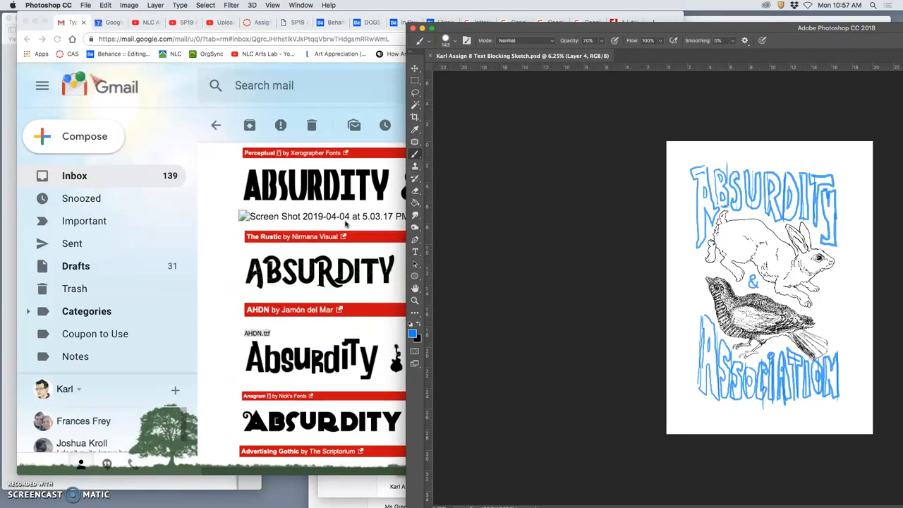
pyautogui.scroll(-3)
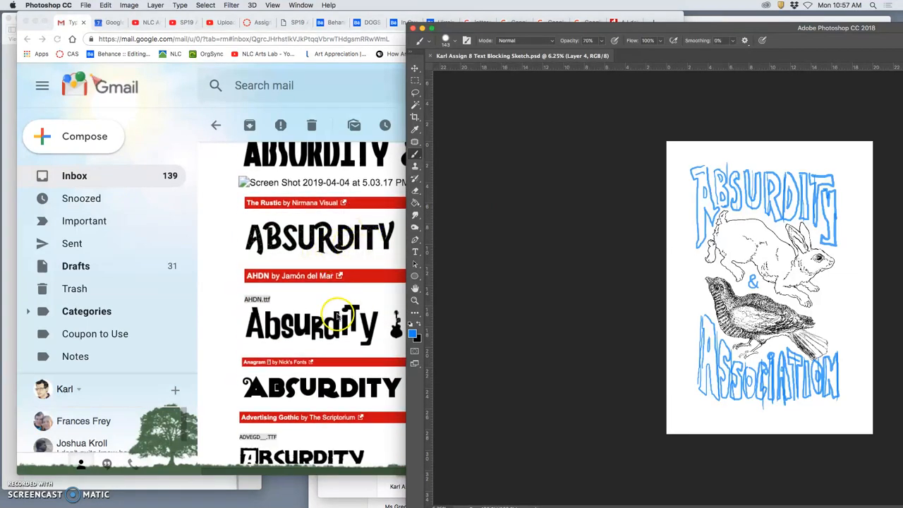
pyautogui.moveTo(265, 213)
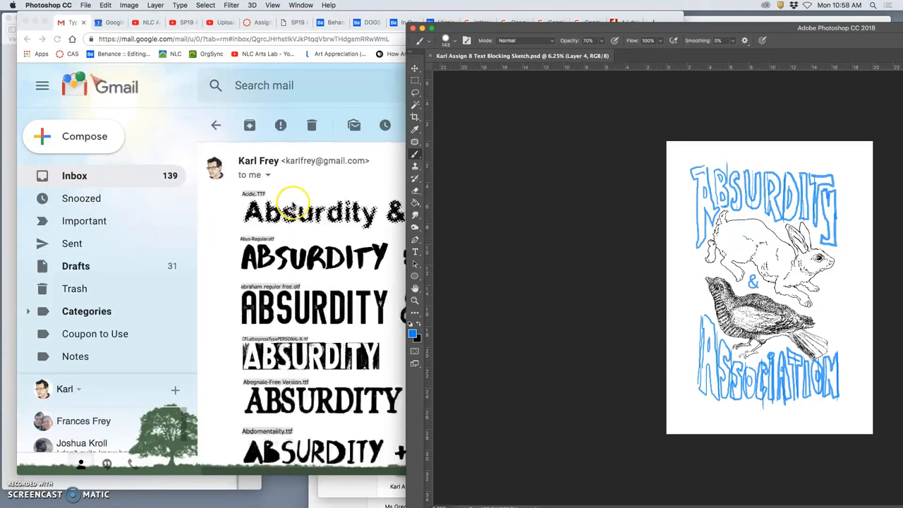
pyautogui.scroll(-3)
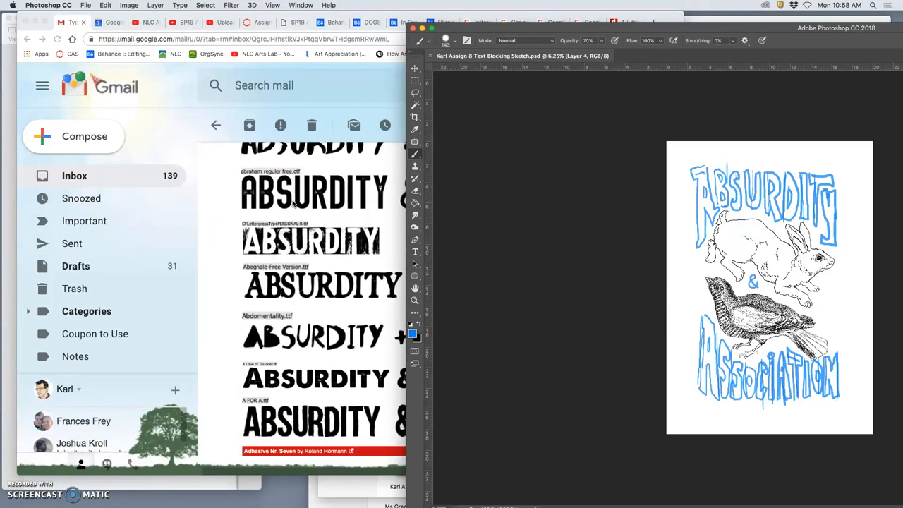
pyautogui.scroll(-3)
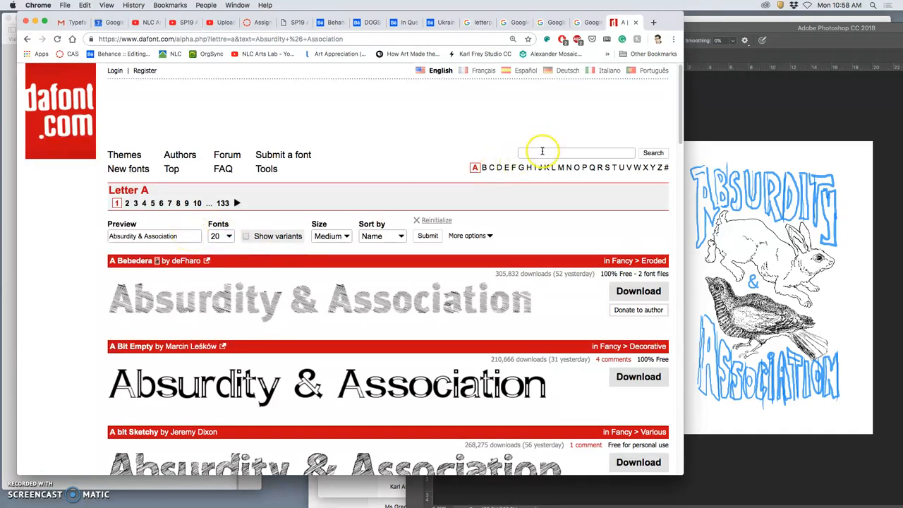
# - Search dafont for 'A for A' and download the A For A font
pyautogui.click(576, 152)
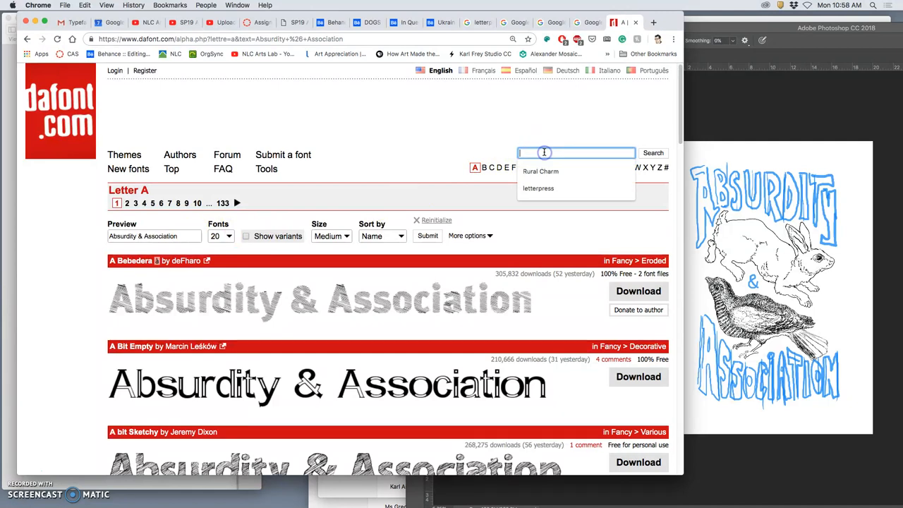
pyautogui.write('A for A')
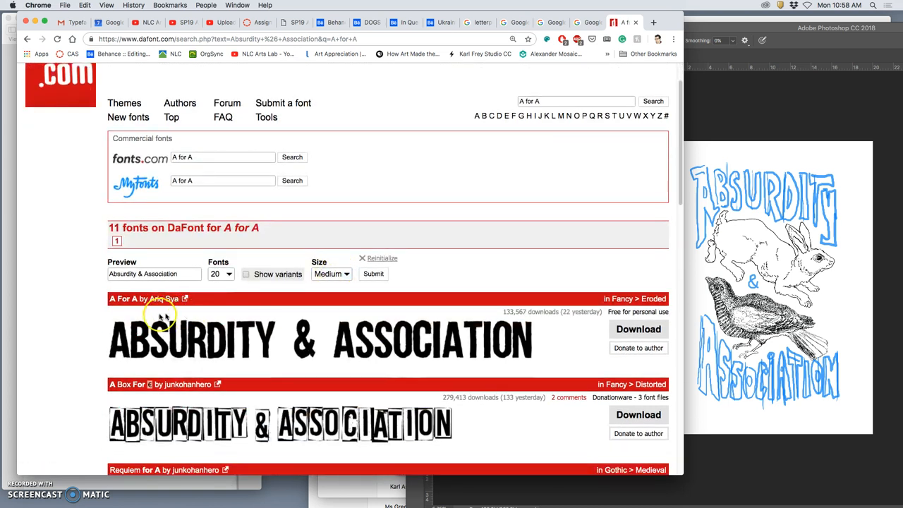
pyautogui.moveTo(638, 329)
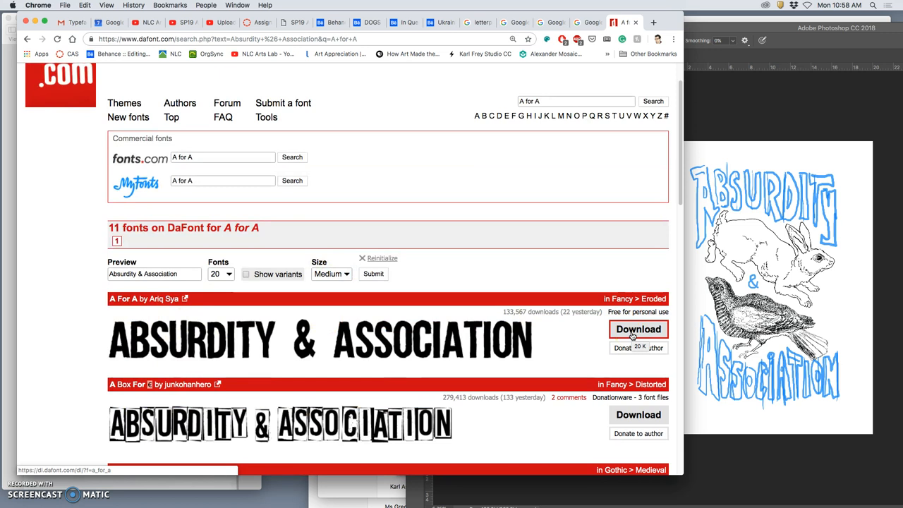
pyautogui.click(638, 329)
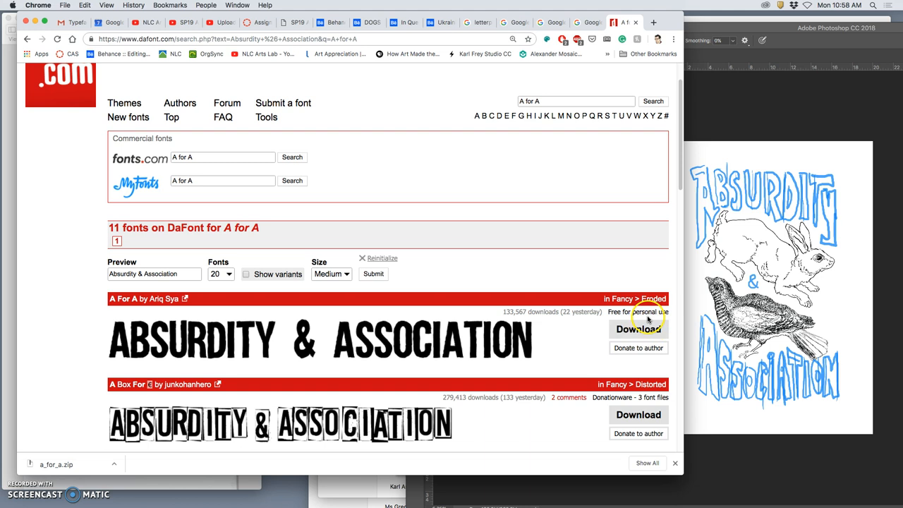
pyautogui.moveTo(622, 287)
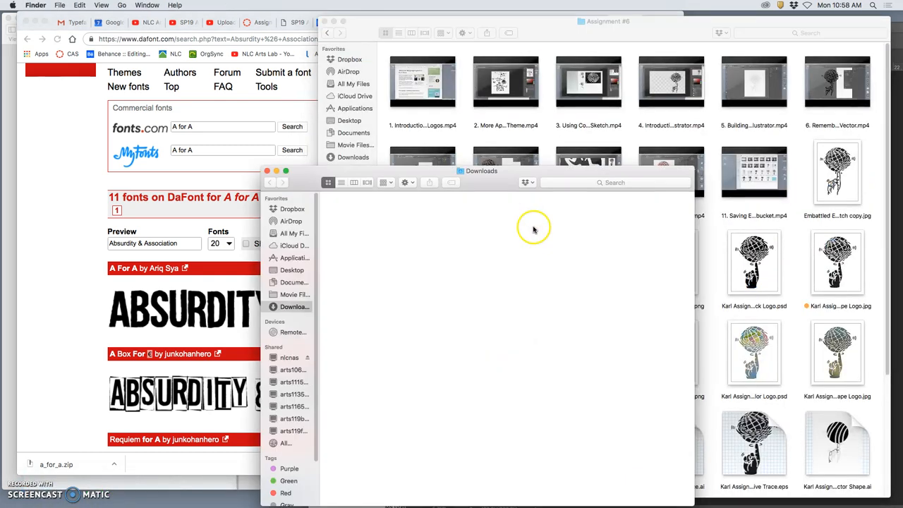
pyautogui.moveTo(411, 226)
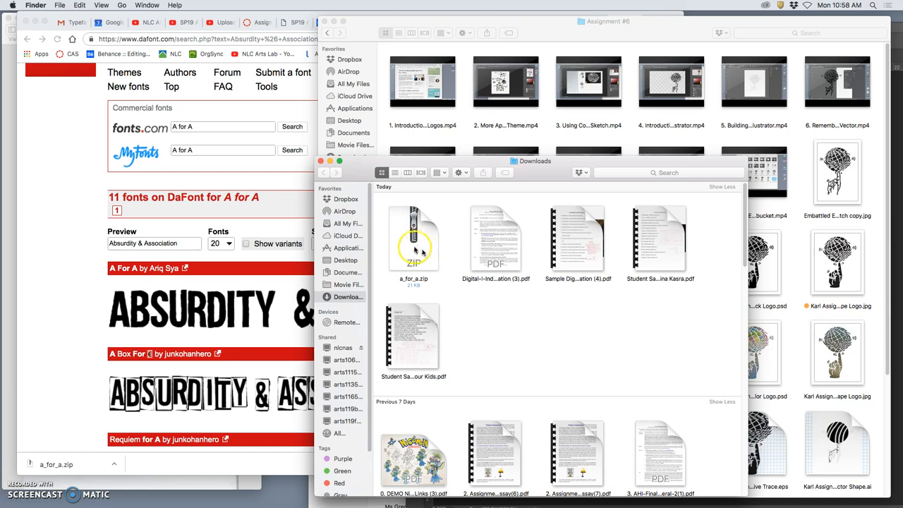
# - Unzip a_for_a.zip in Downloads
pyautogui.click(414, 239)
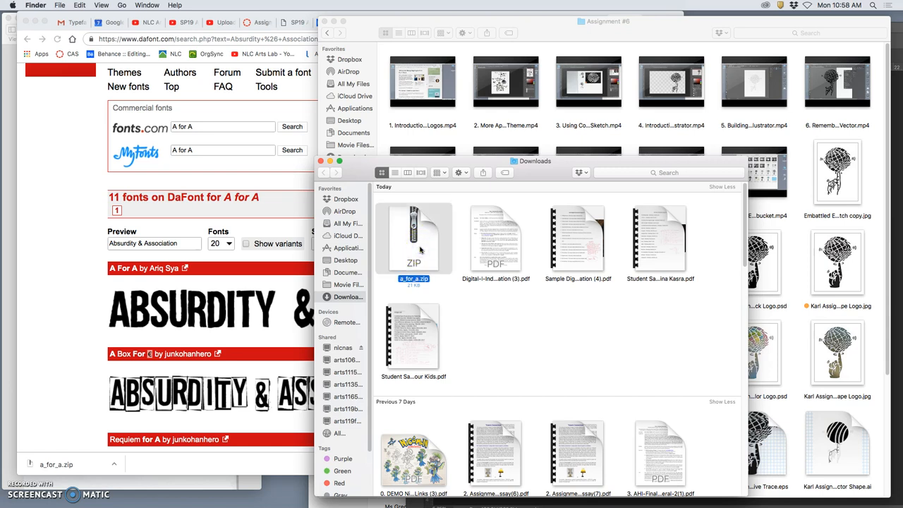
pyautogui.doubleClick(413, 240)
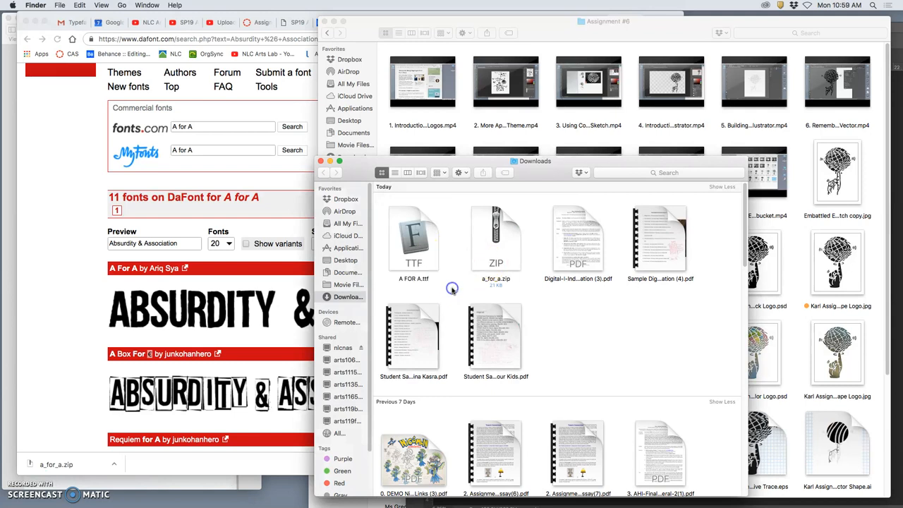
pyautogui.click(413, 240)
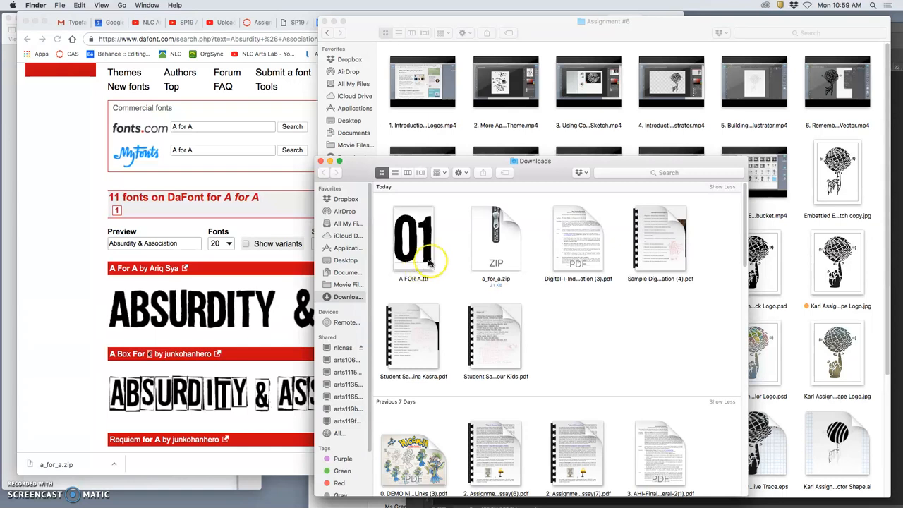
# - Open A FOR A.ttf in Font Book for preview
pyautogui.click(413, 240)
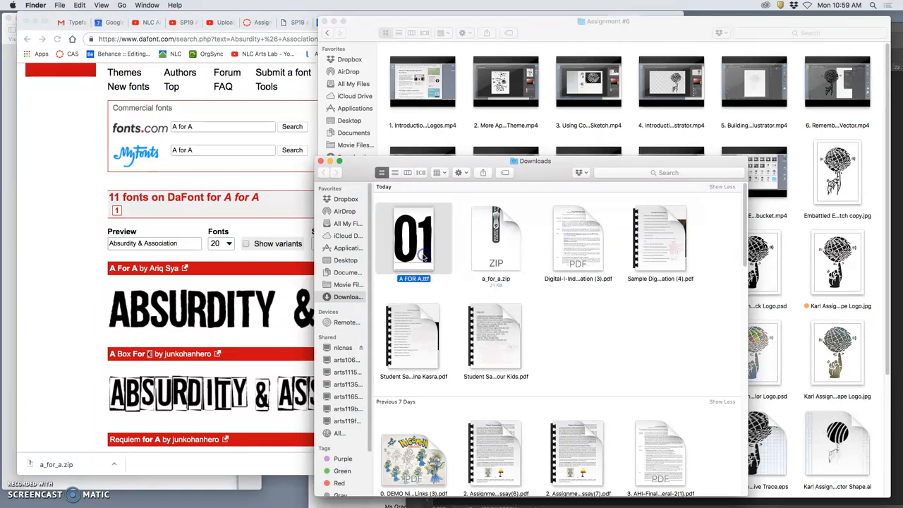
pyautogui.doubleClick(413, 240)
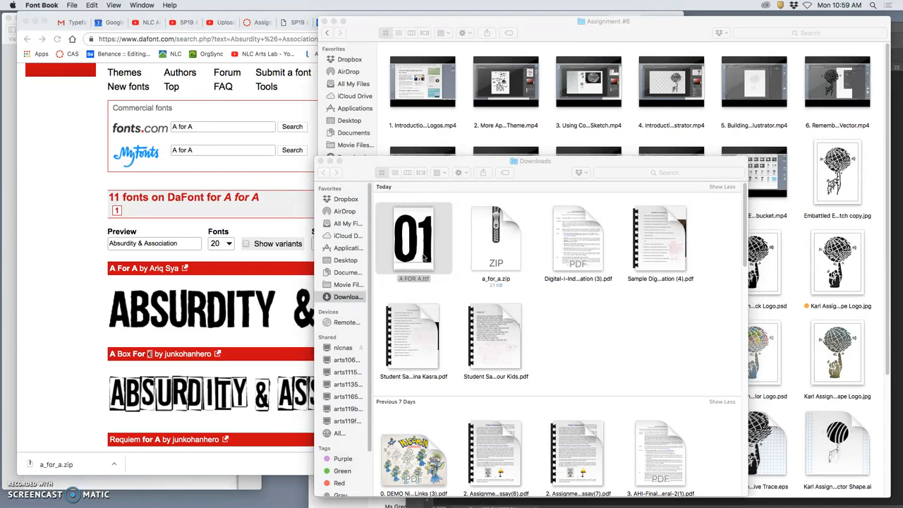
pyautogui.doubleClick(413, 240)
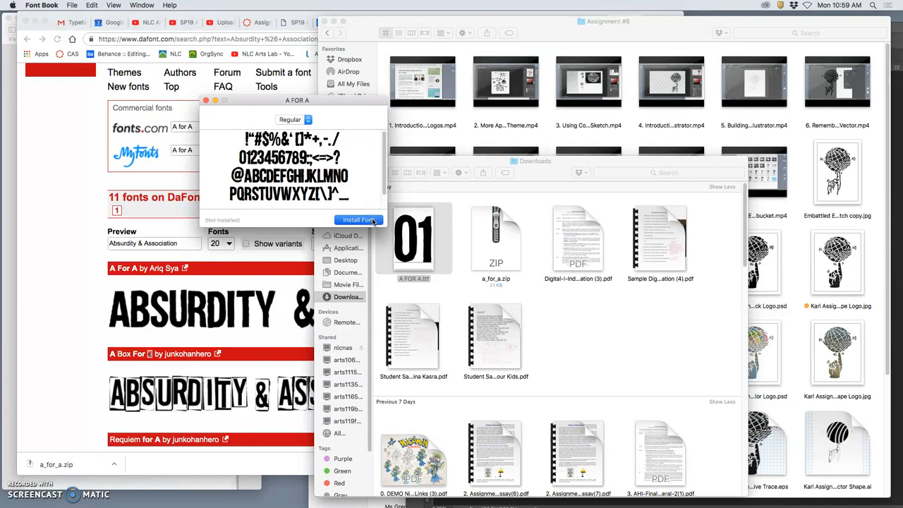
# - Install A FOR A despite validation errors, then preview other User collection fonts
pyautogui.click(358, 220)
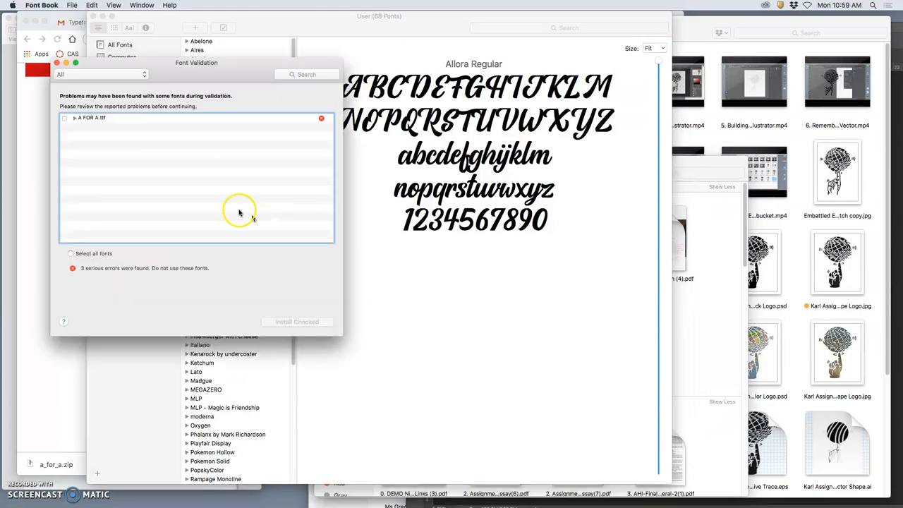
pyautogui.click(69, 253)
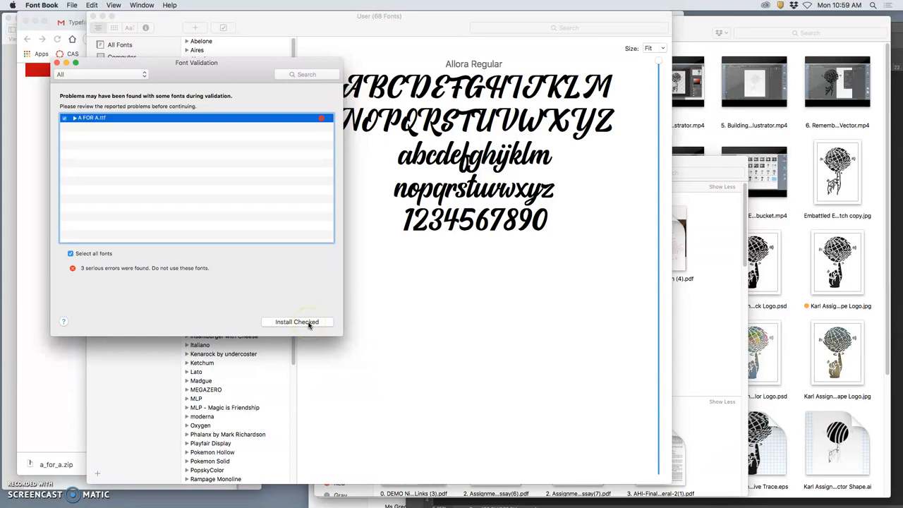
pyautogui.moveTo(161, 275)
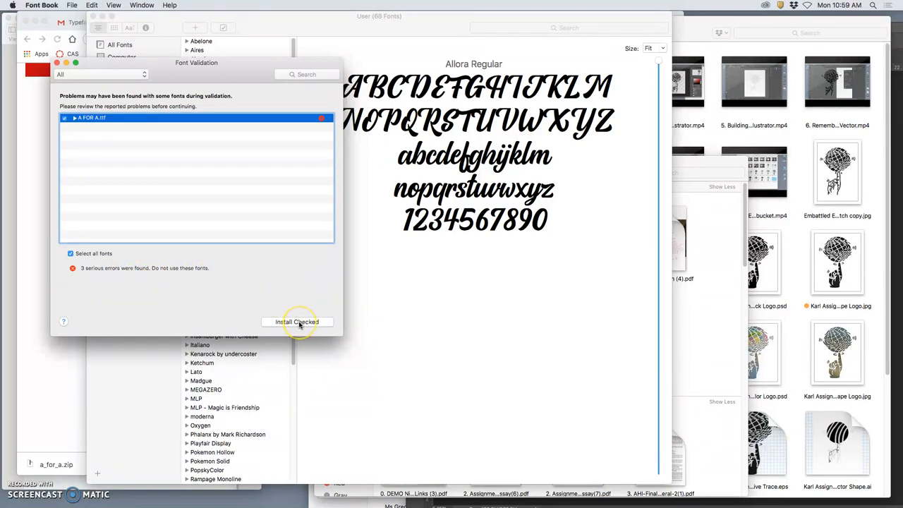
pyautogui.click(75, 118)
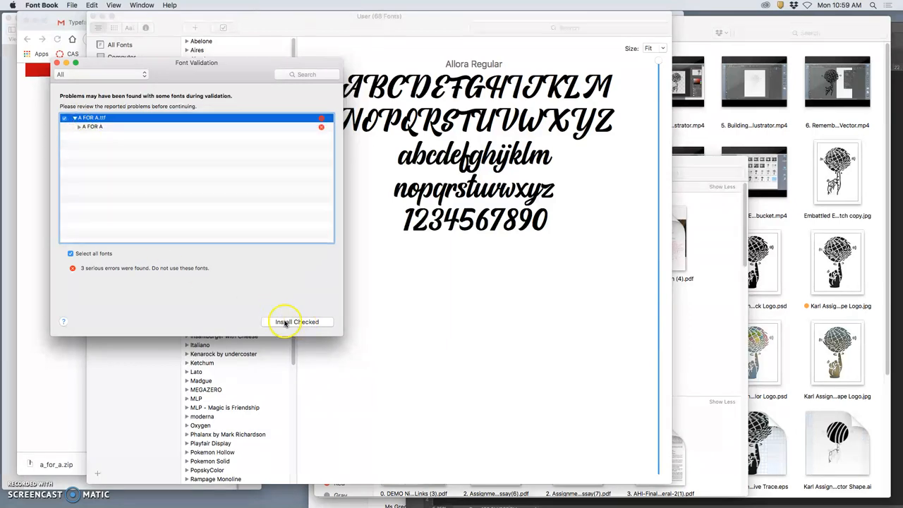
pyautogui.click(296, 321)
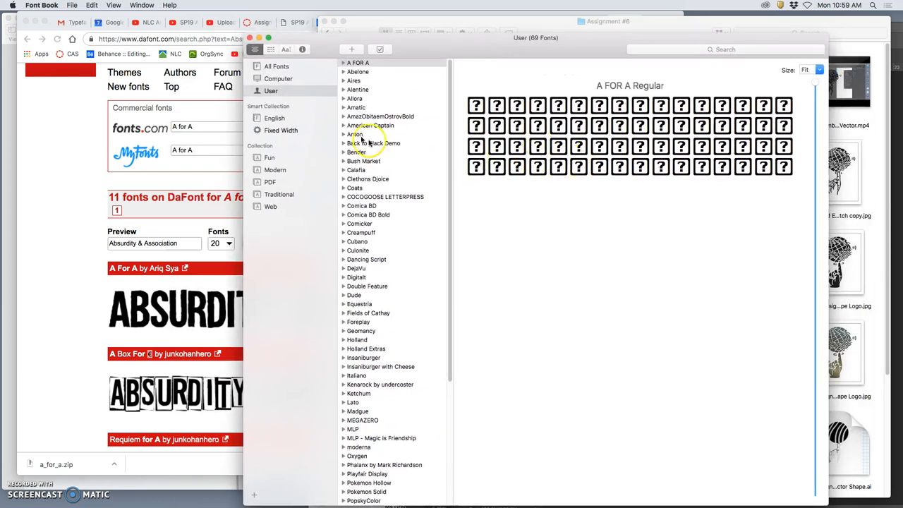
pyautogui.click(364, 161)
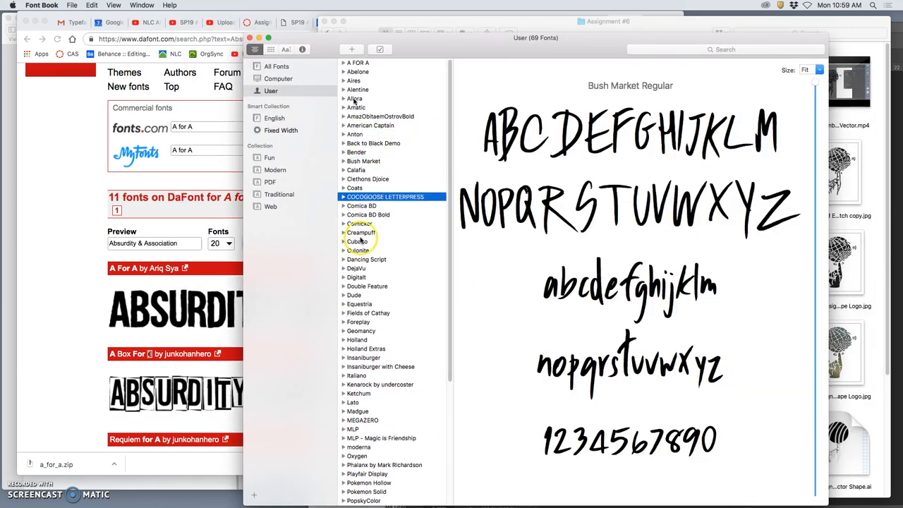
pyautogui.click(358, 62)
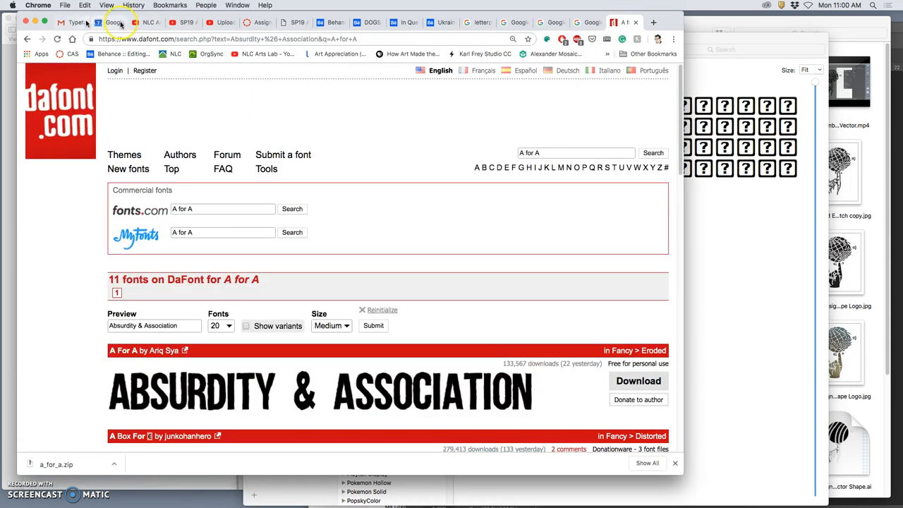
# - Switch to the Gmail font samples email and scroll down
pyautogui.click(70, 22)
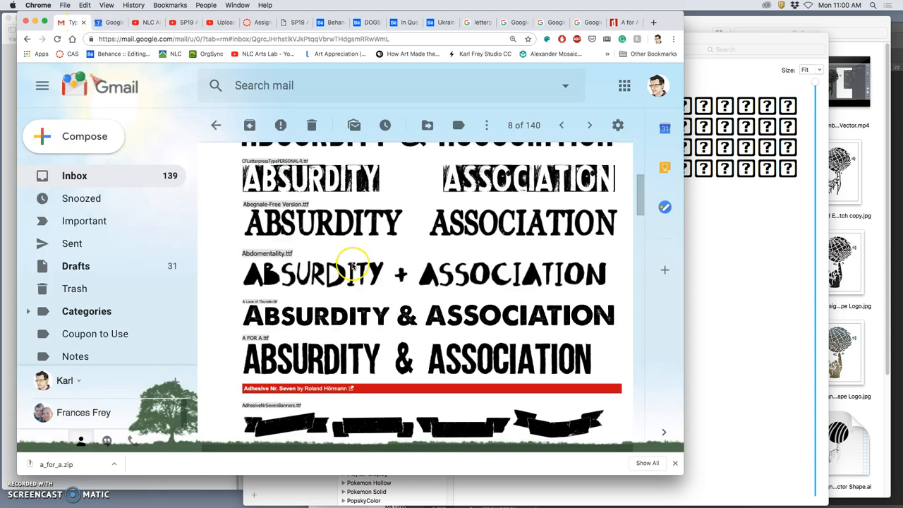
pyautogui.scroll(-3)
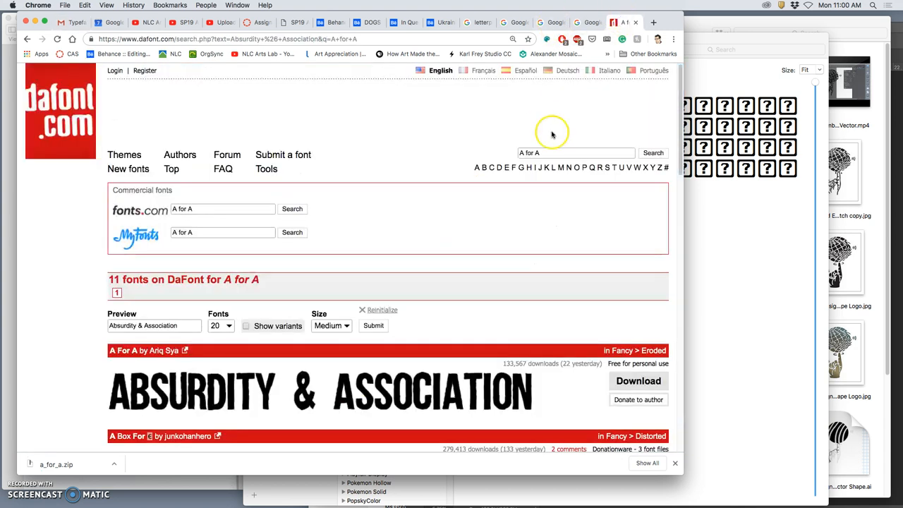
# - Search dafont for 'A love thunder' and download A Love of Thunder
pyautogui.click(575, 152)
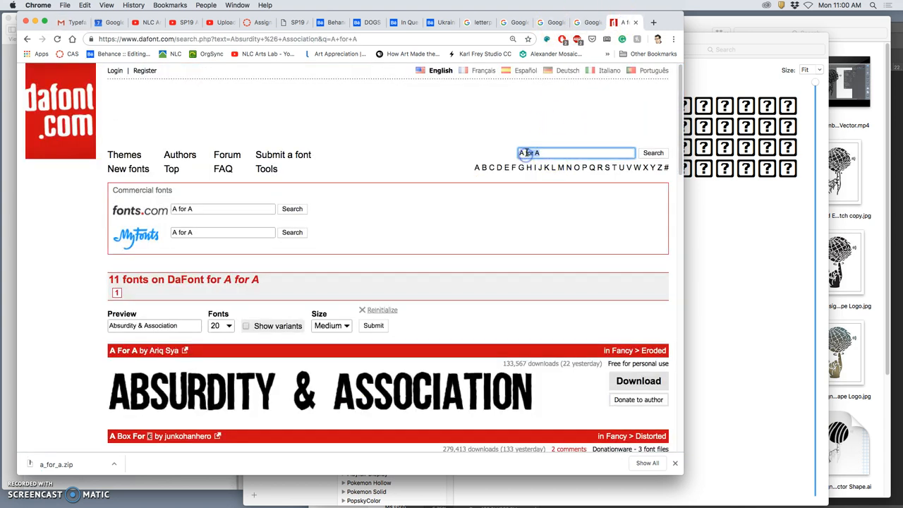
pyautogui.write('A love thunde')
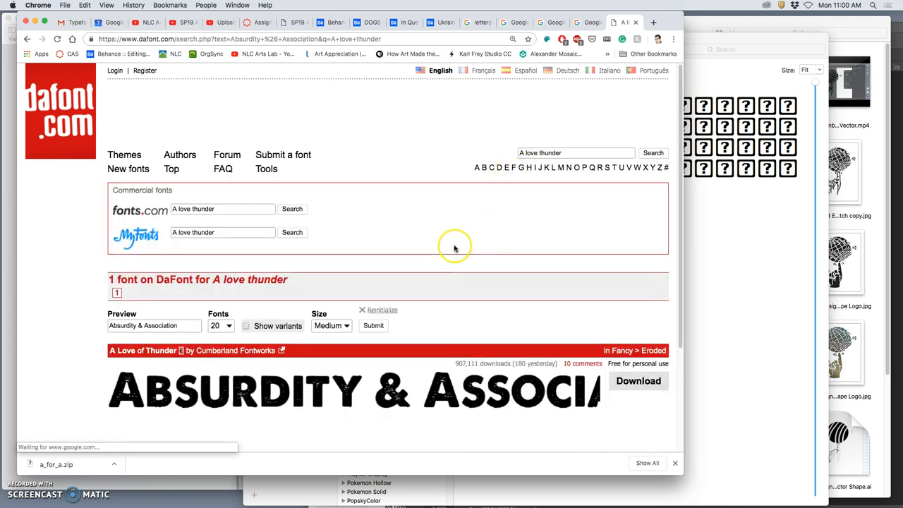
pyautogui.scroll(-3)
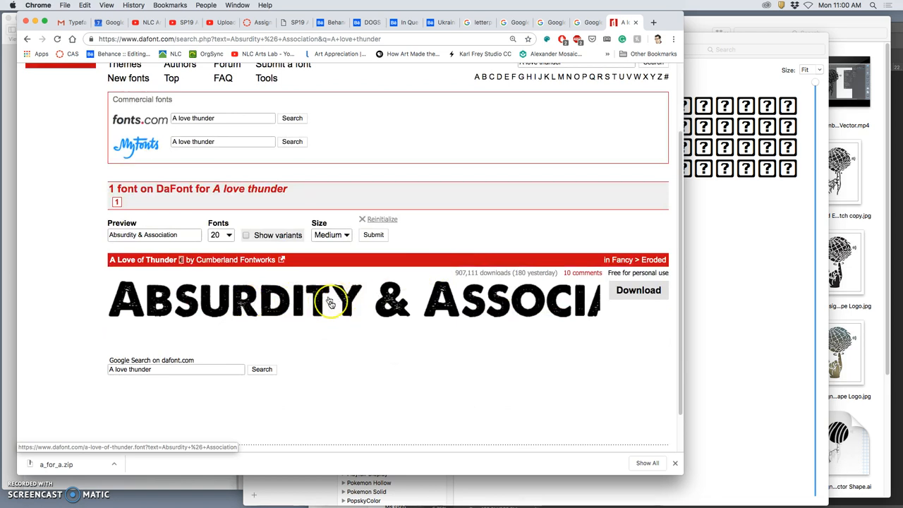
pyautogui.click(637, 290)
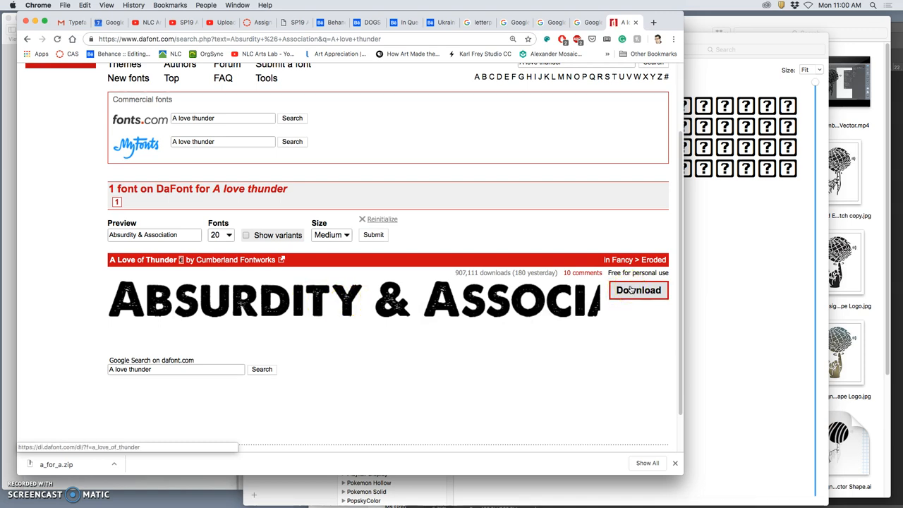
pyautogui.moveTo(734, 261)
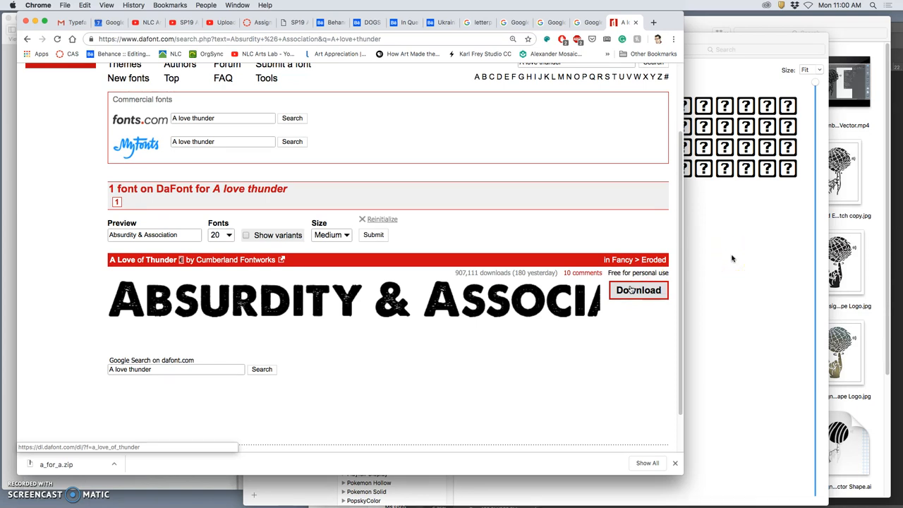
pyautogui.moveTo(729, 260)
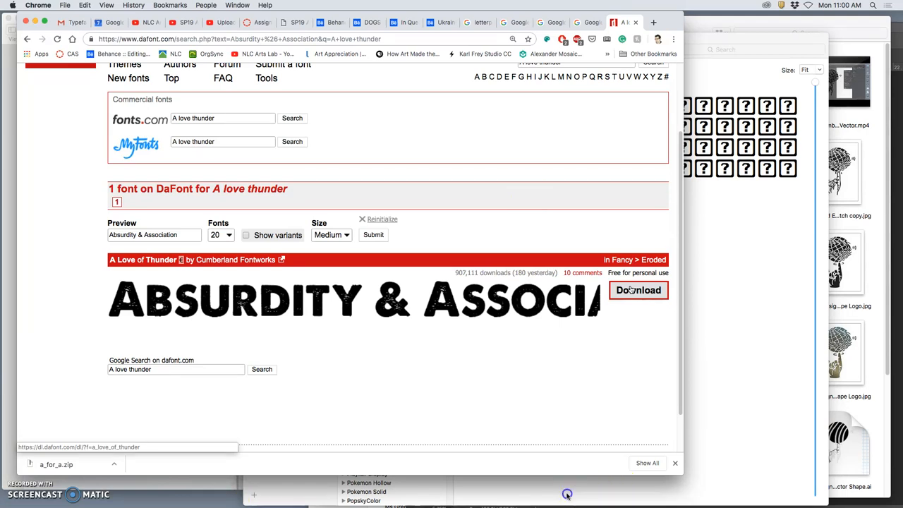
pyautogui.moveTo(756, 432)
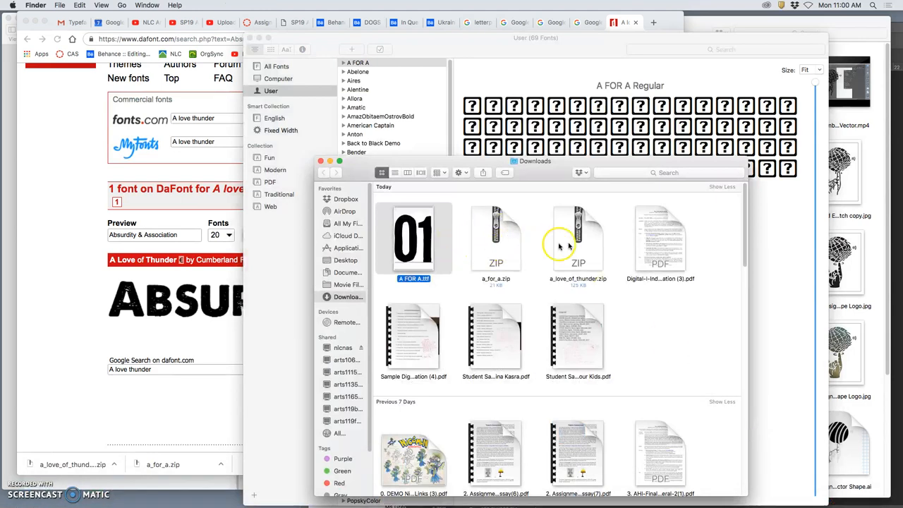
# - Extract a_love_of_thunder.zip, open its folder, and select the font file
pyautogui.click(577, 240)
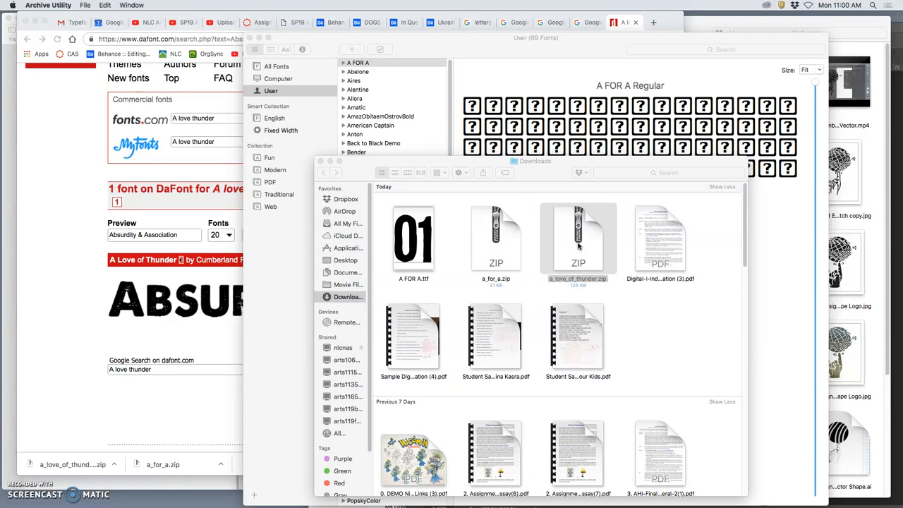
pyautogui.doubleClick(578, 236)
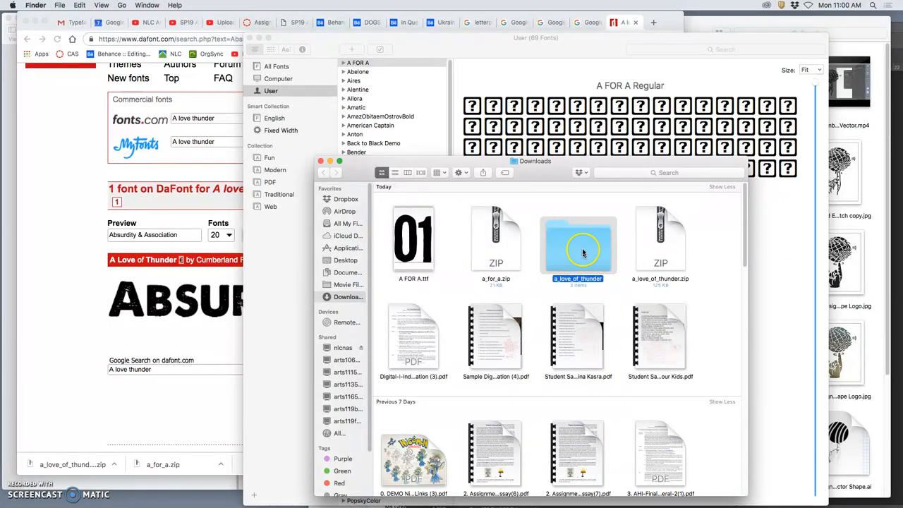
pyautogui.doubleClick(577, 239)
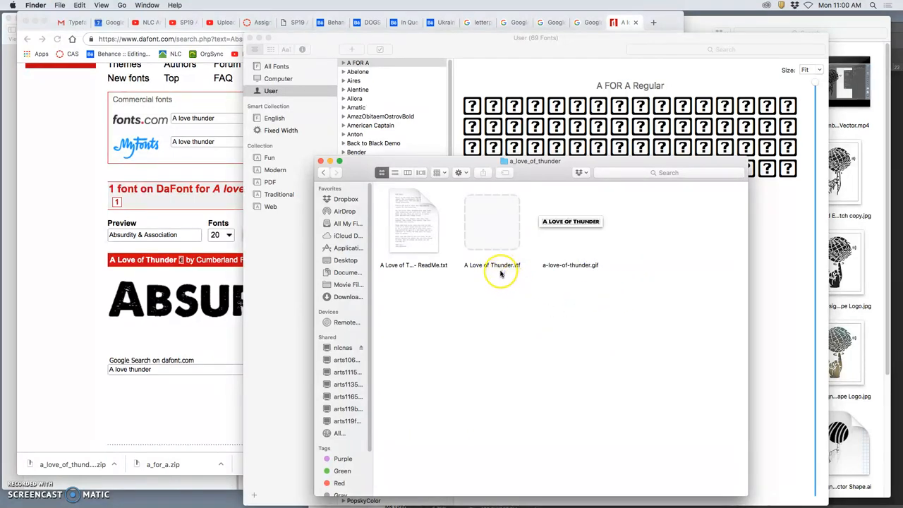
pyautogui.click(413, 223)
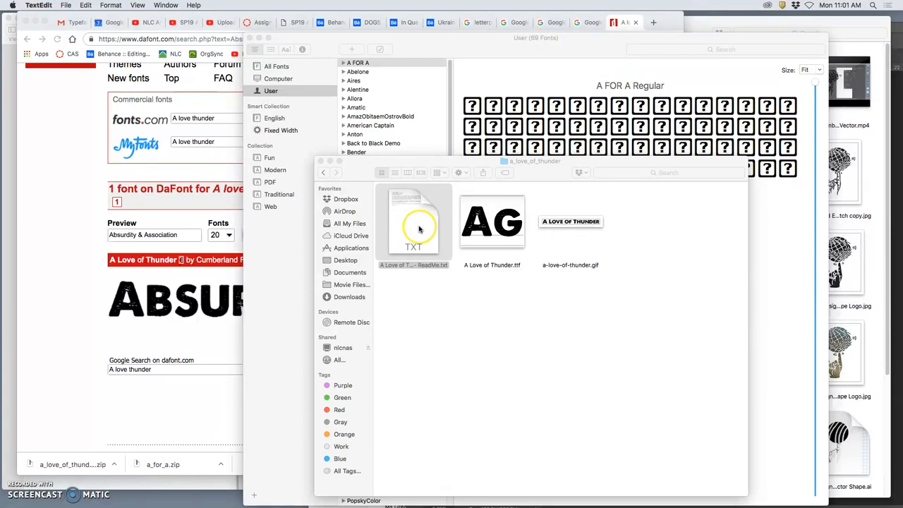
pyautogui.doubleClick(413, 221)
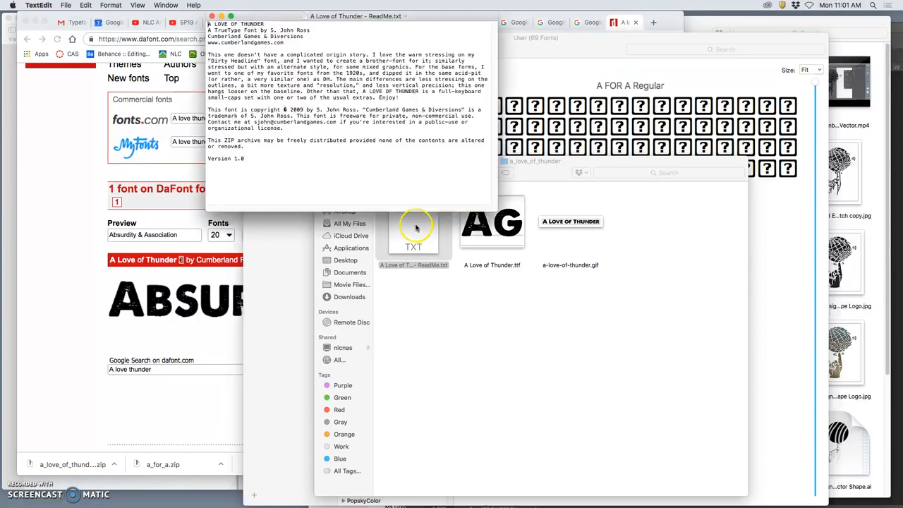
pyautogui.moveTo(338, 145)
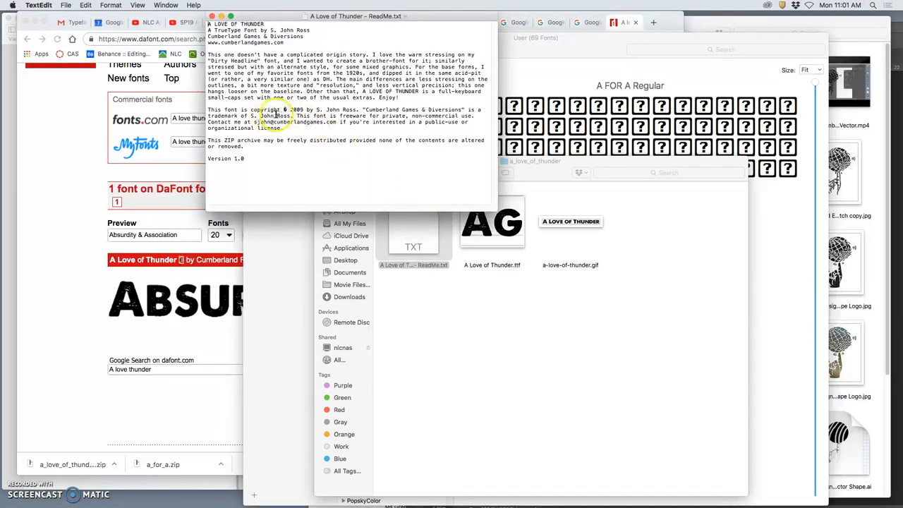
pyautogui.moveTo(428, 118)
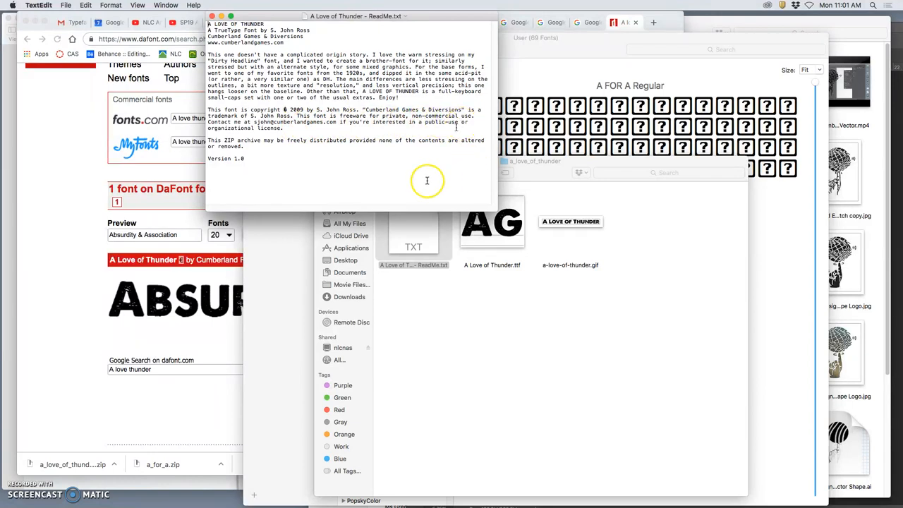
pyautogui.moveTo(282, 134)
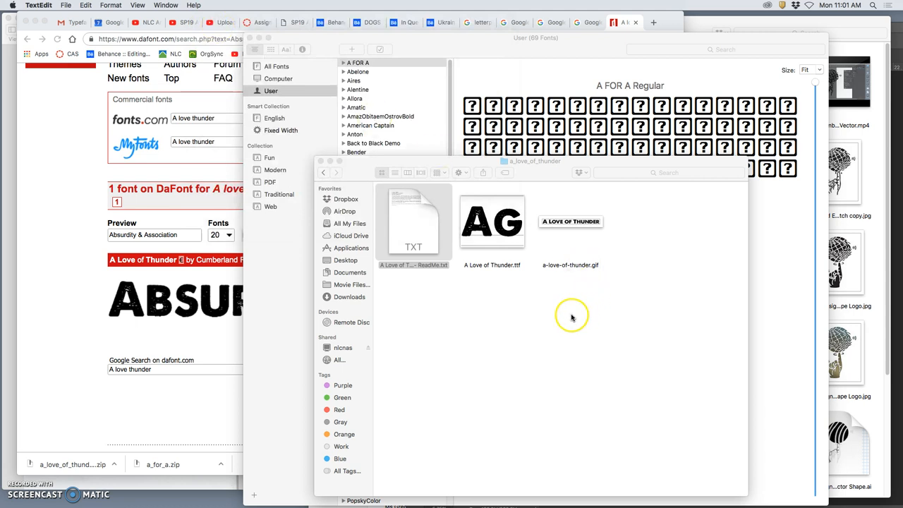
pyautogui.click(413, 229)
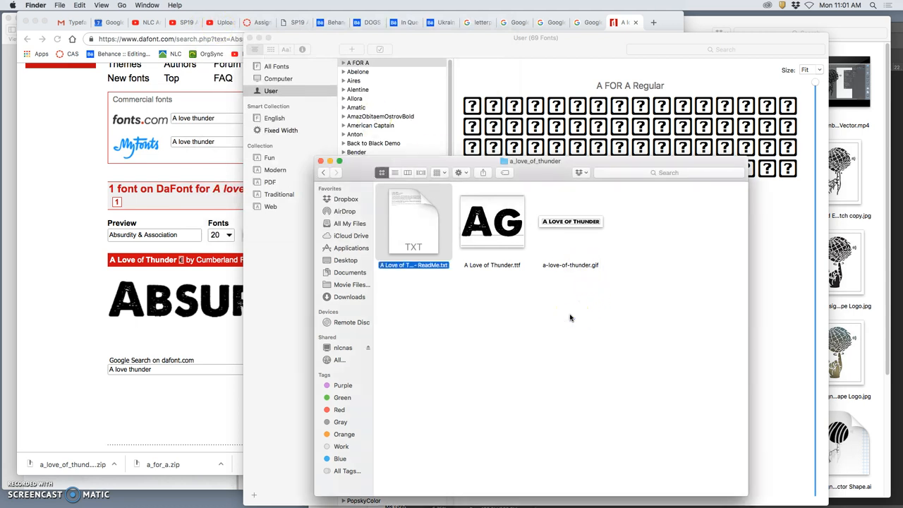
pyautogui.moveTo(568, 307)
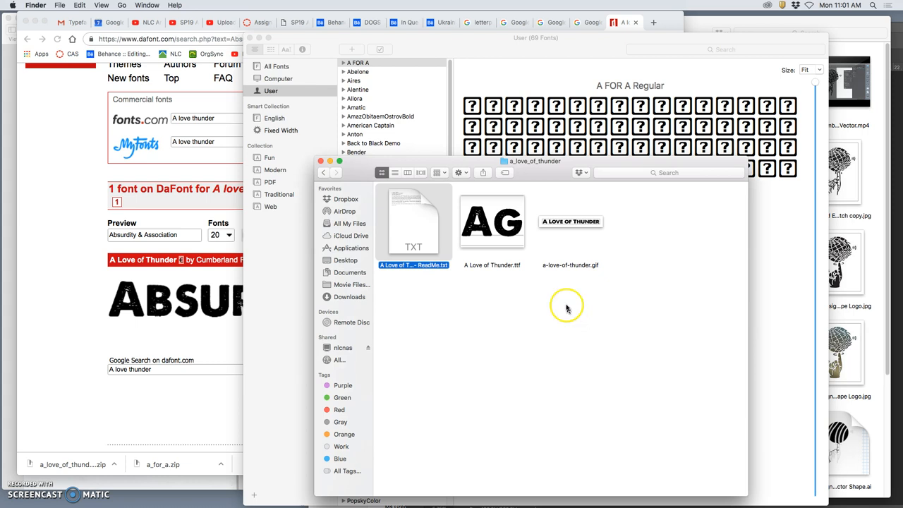
pyautogui.moveTo(566, 302)
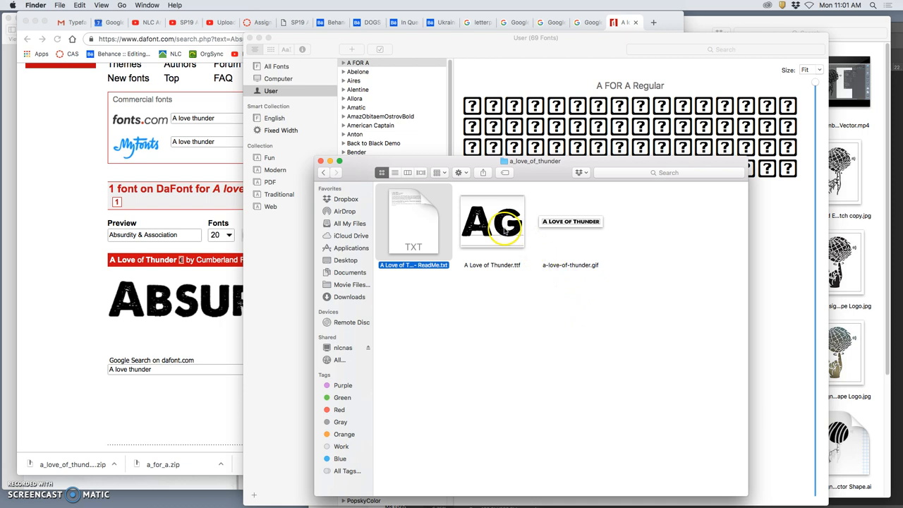
# - Preview the A Love of Thunder Regular font in Font Book and install it
pyautogui.doubleClick(492, 222)
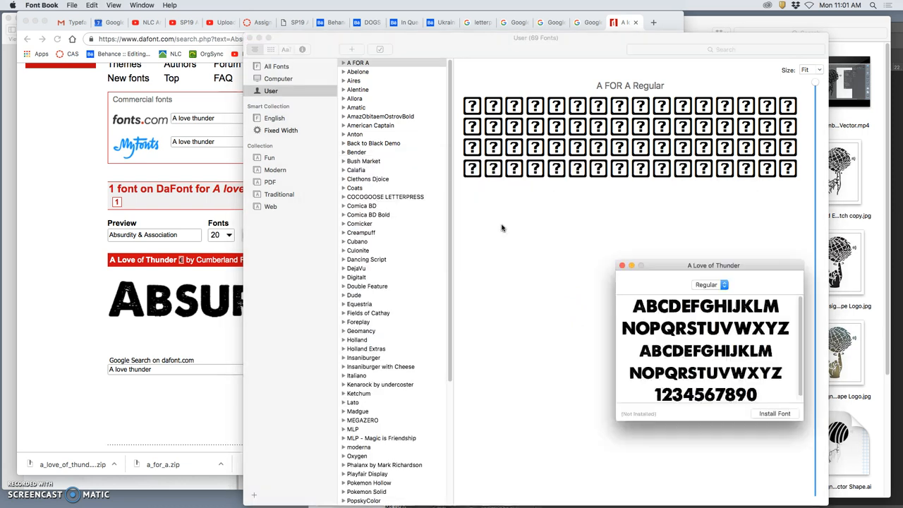
pyautogui.click(774, 414)
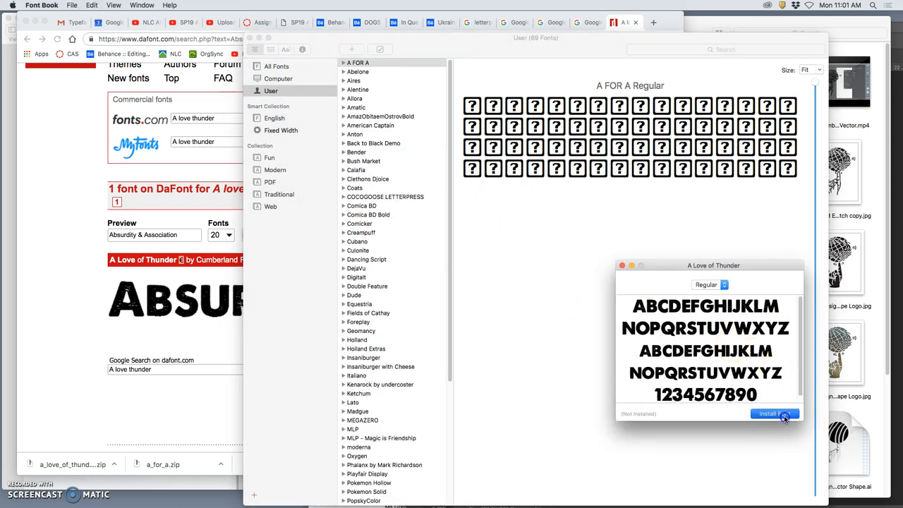
pyautogui.click(774, 413)
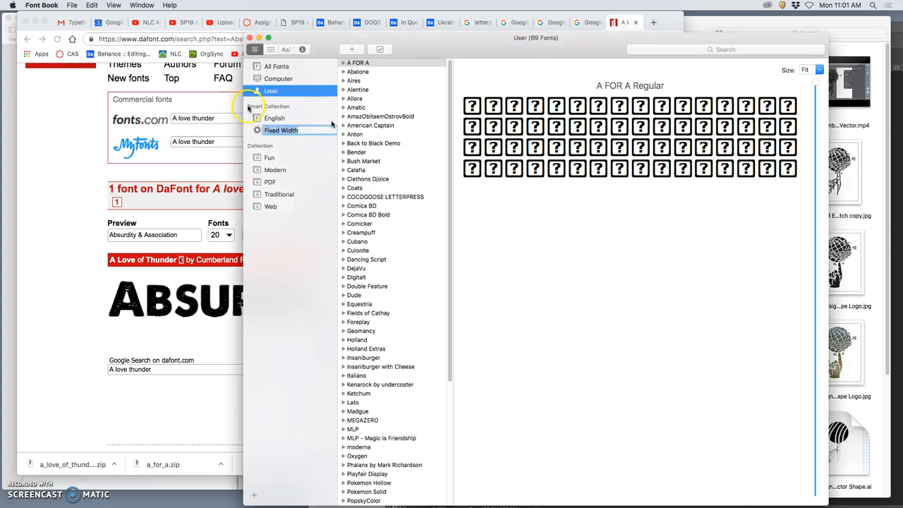
pyautogui.moveTo(356, 125)
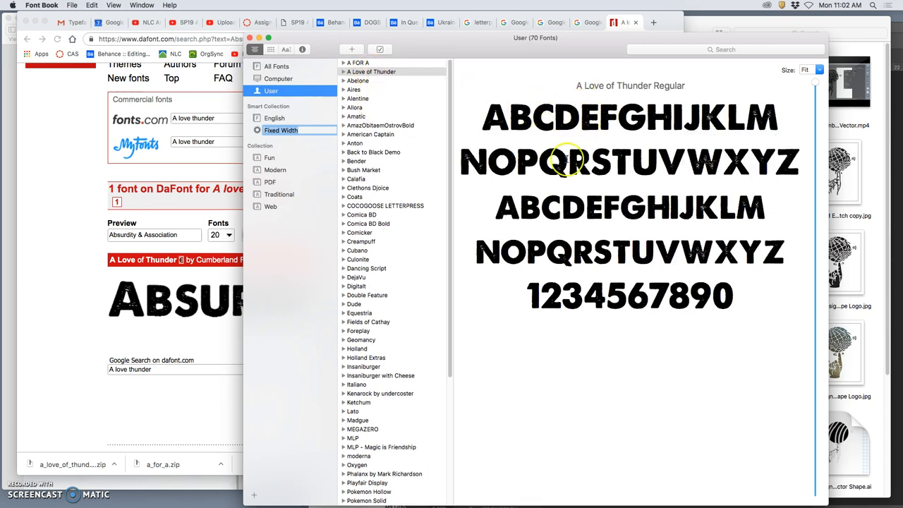
pyautogui.moveTo(613, 236)
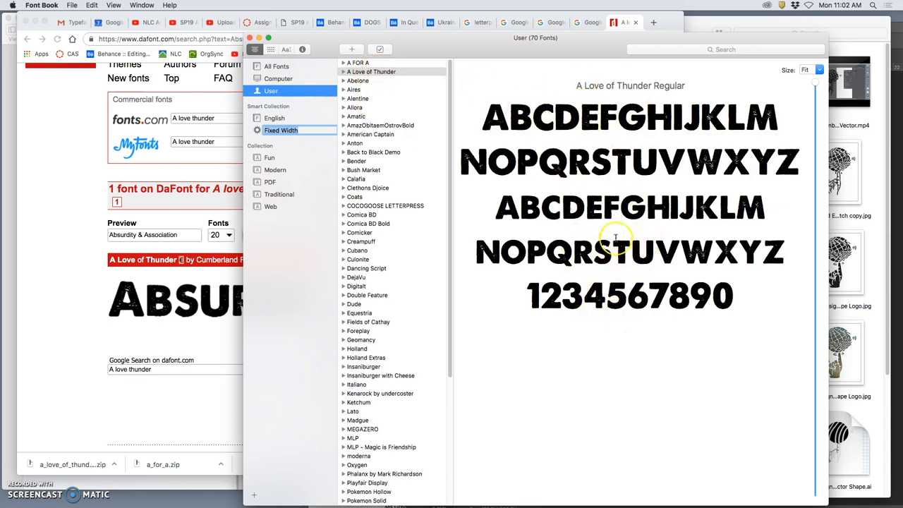
pyautogui.moveTo(649, 289)
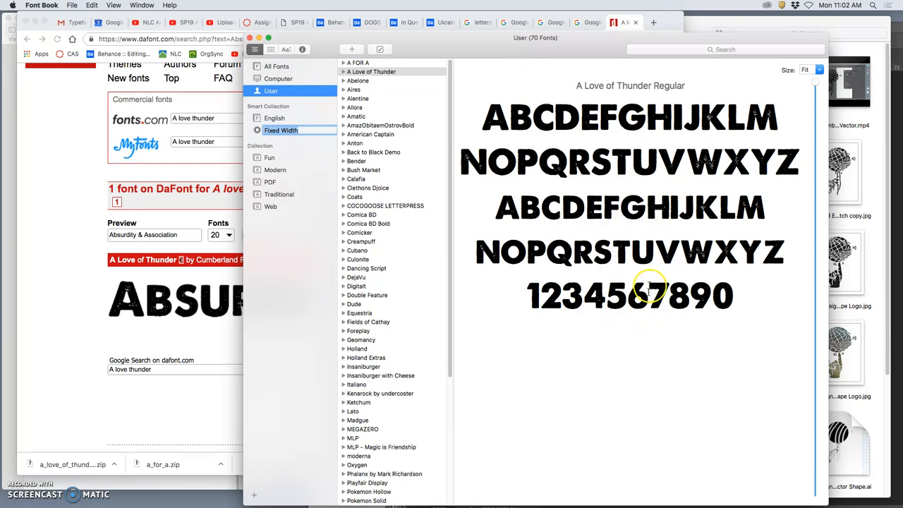
pyautogui.moveTo(649, 373)
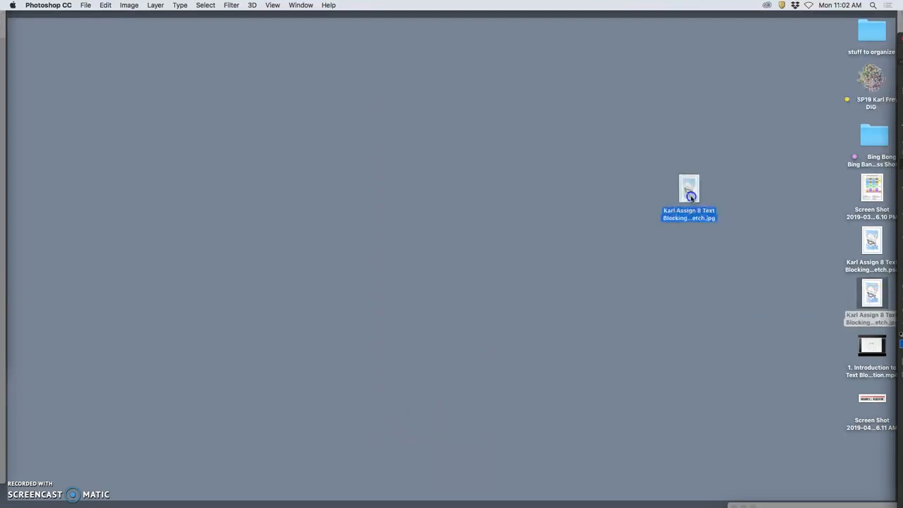
# - Bring up the sketch JPG's context menu to open it in Illustrator
pyautogui.rightClick(688, 191)
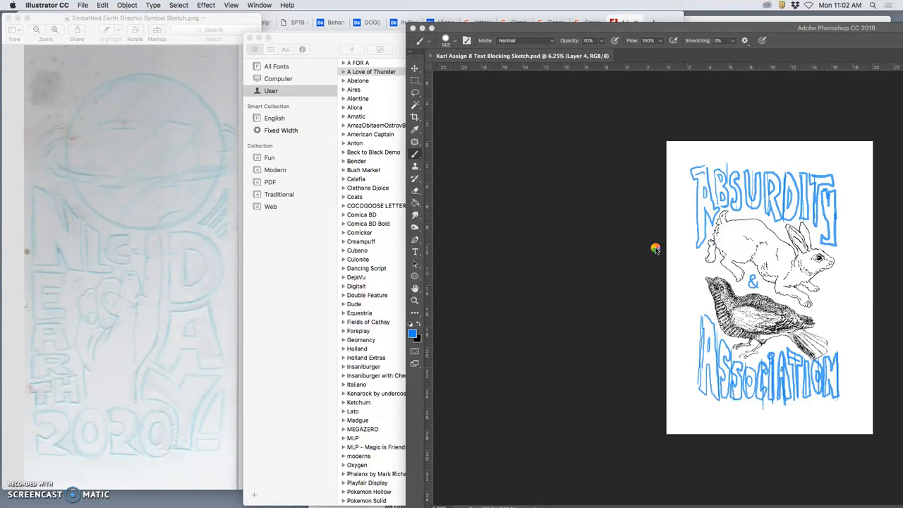
pyautogui.moveTo(560, 199)
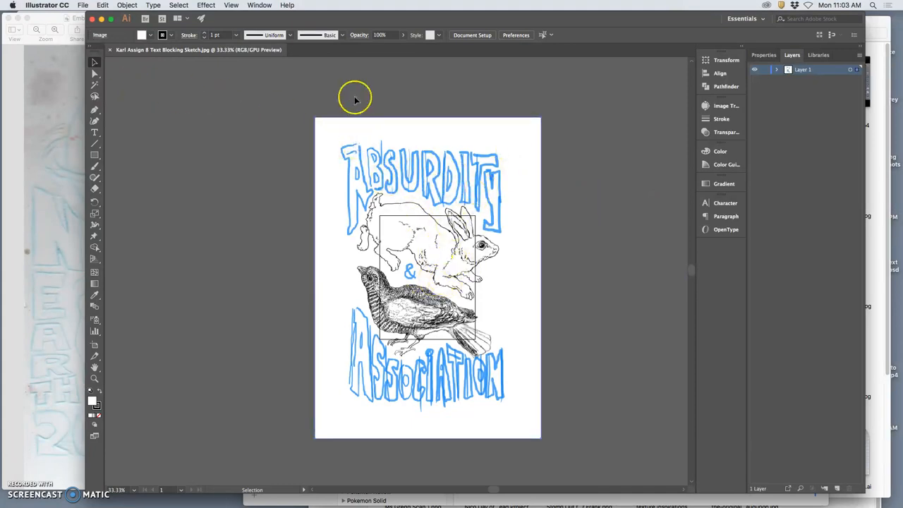
pyautogui.click(369, 35)
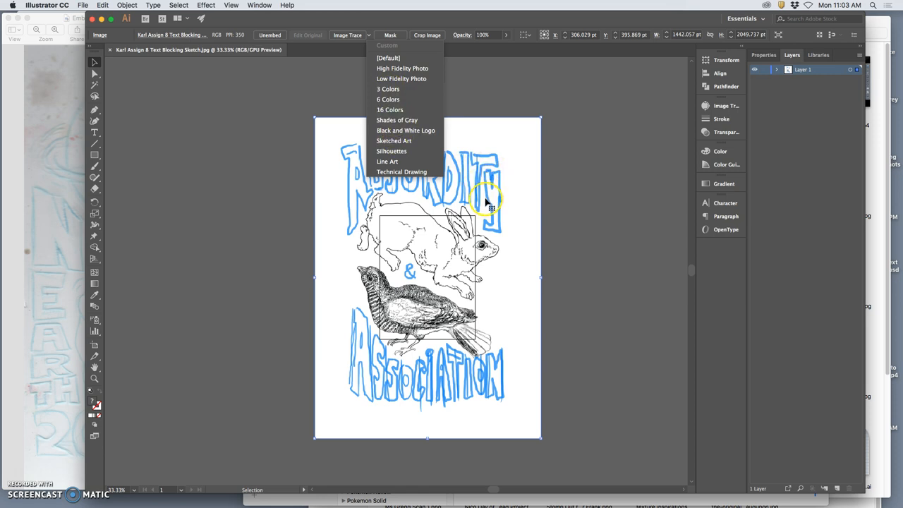
pyautogui.moveTo(486, 201)
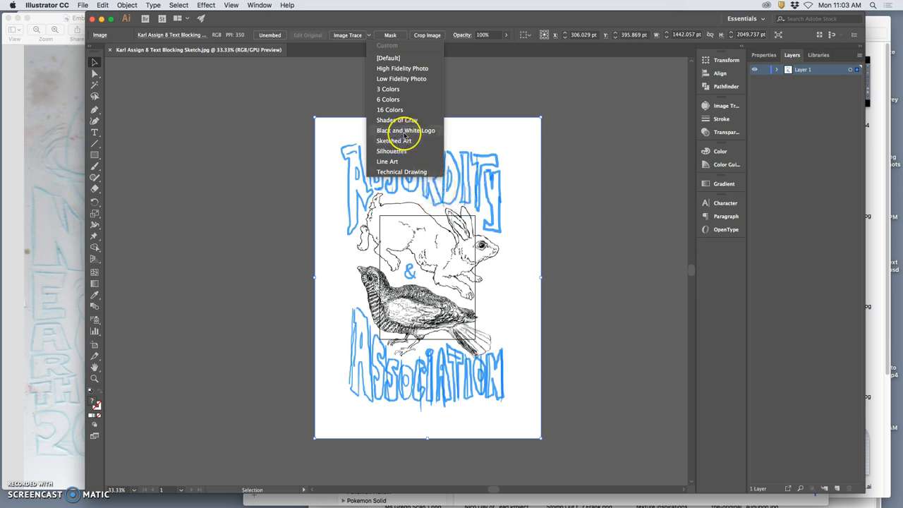
pyautogui.moveTo(543, 155)
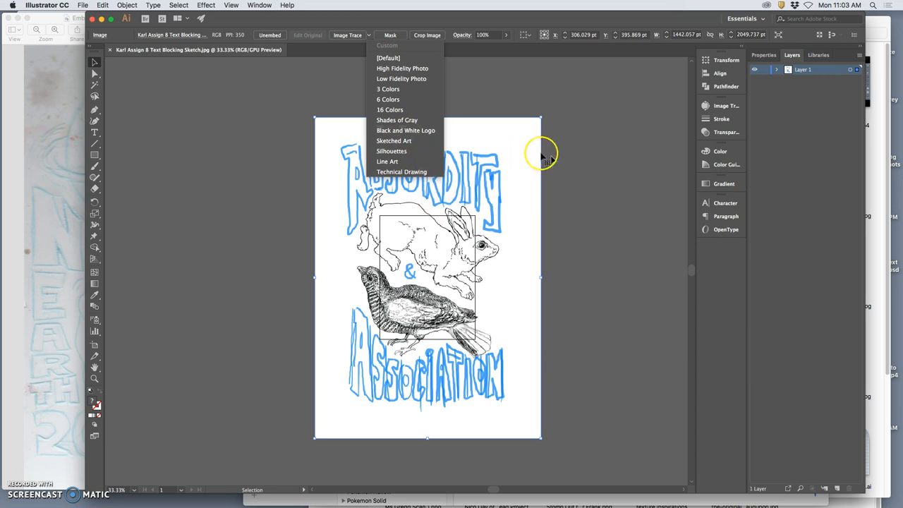
pyautogui.click(386, 160)
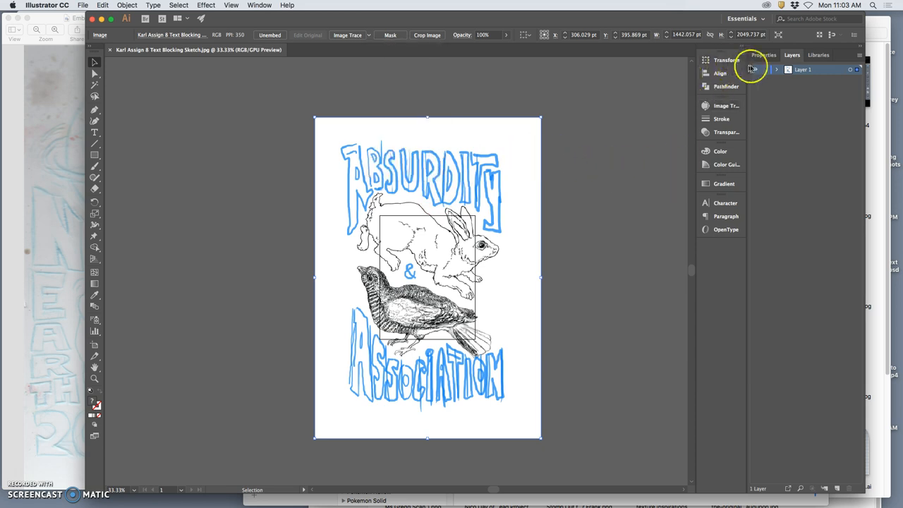
# - Dim the sketch image on Layer 1 through its Layer Options
pyautogui.doubleClick(802, 70)
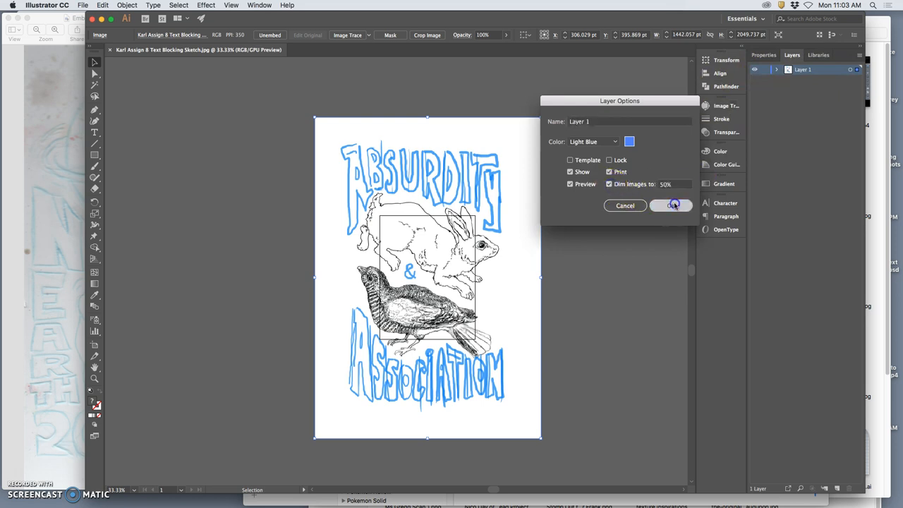
pyautogui.click(670, 205)
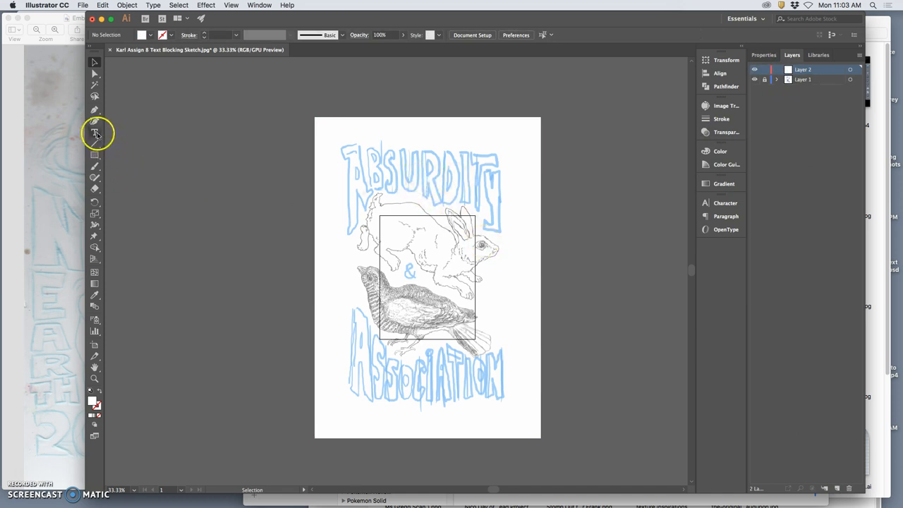
pyautogui.moveTo(95, 133)
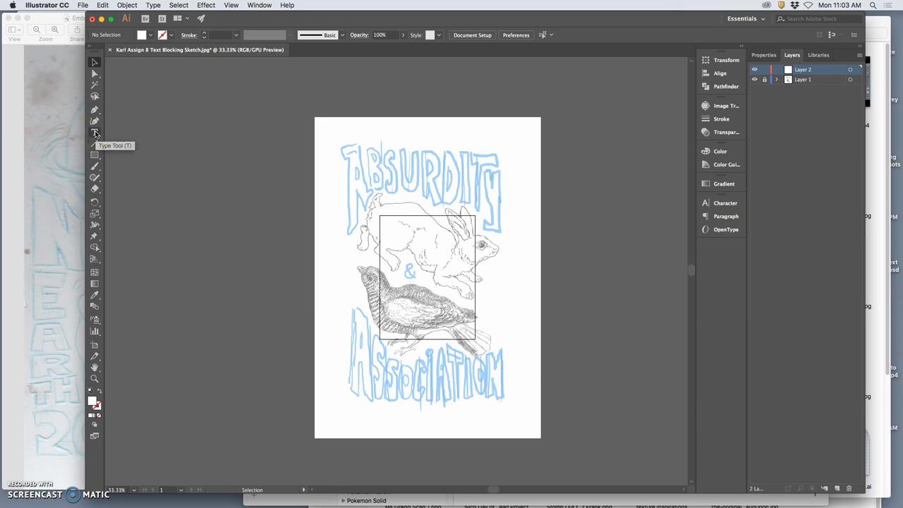
pyautogui.moveTo(96, 134)
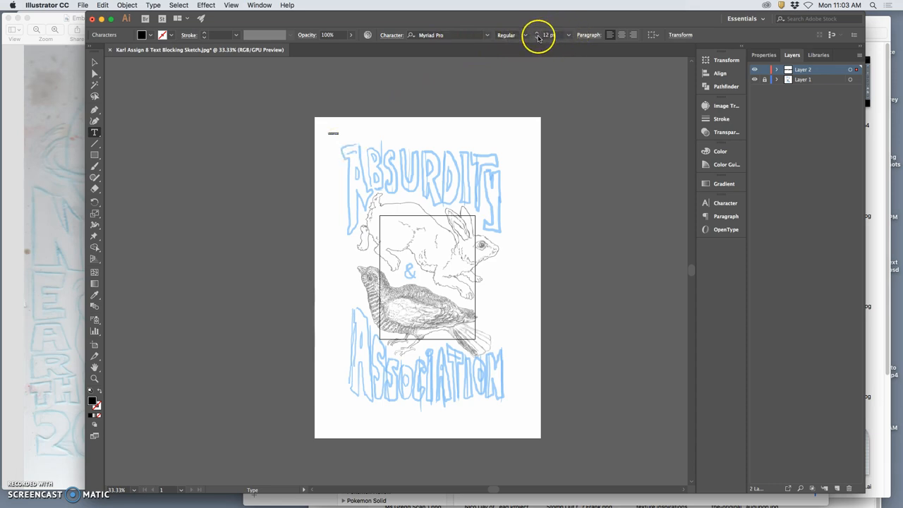
# - Type ABSURDITY & ASSOCIATION at 72 pt in the A Love of Thunder font
pyautogui.click(557, 34)
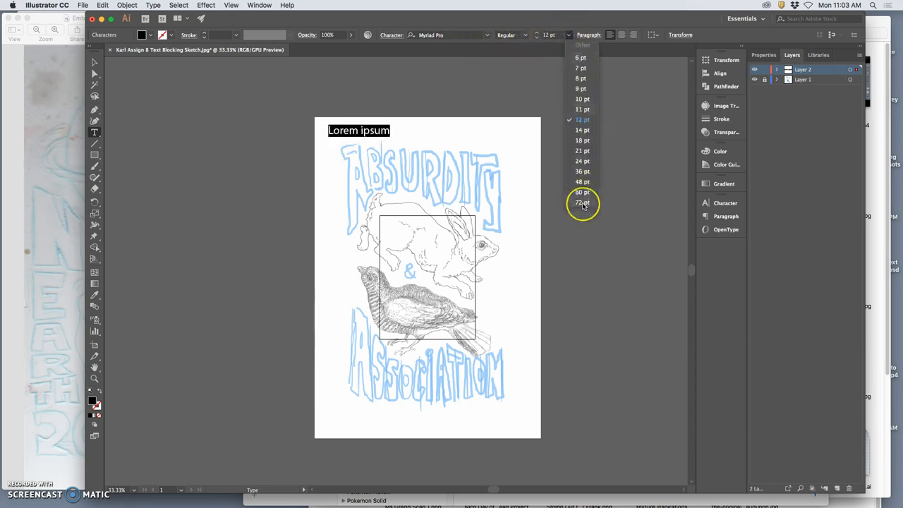
pyautogui.click(582, 203)
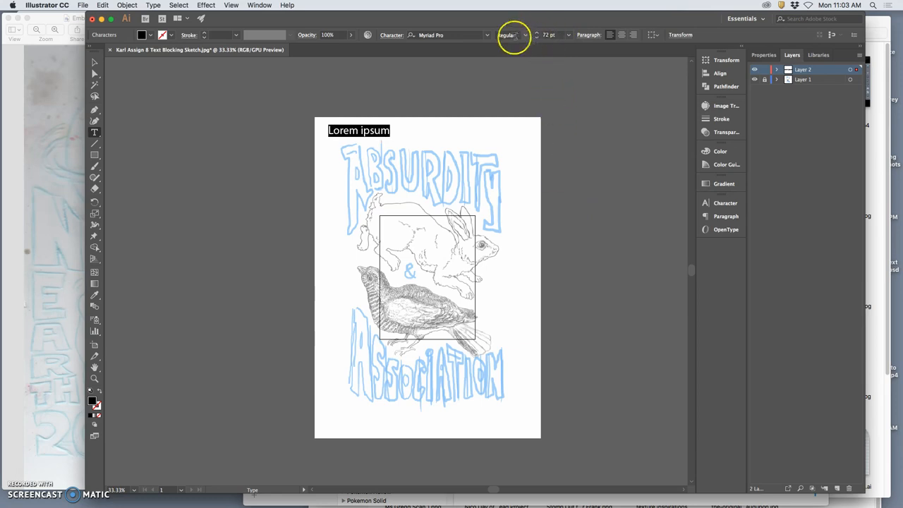
pyautogui.moveTo(488, 35)
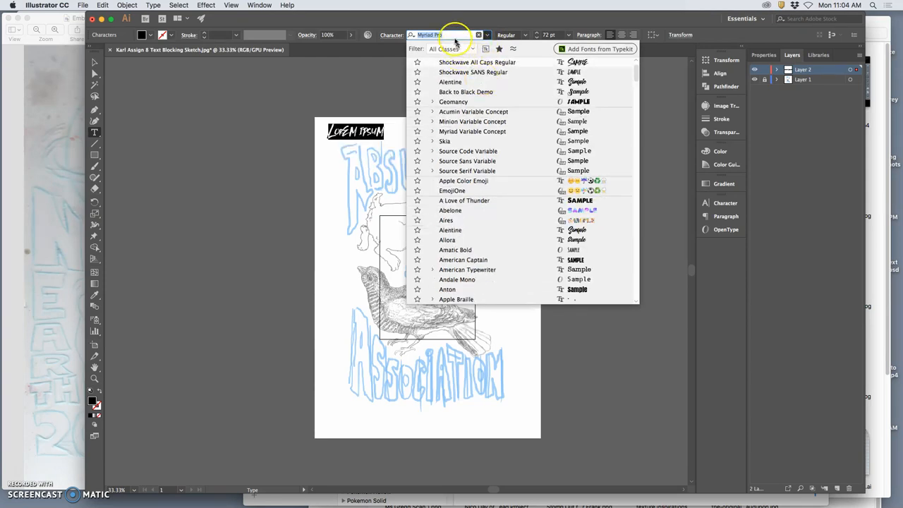
pyautogui.write('A Love')
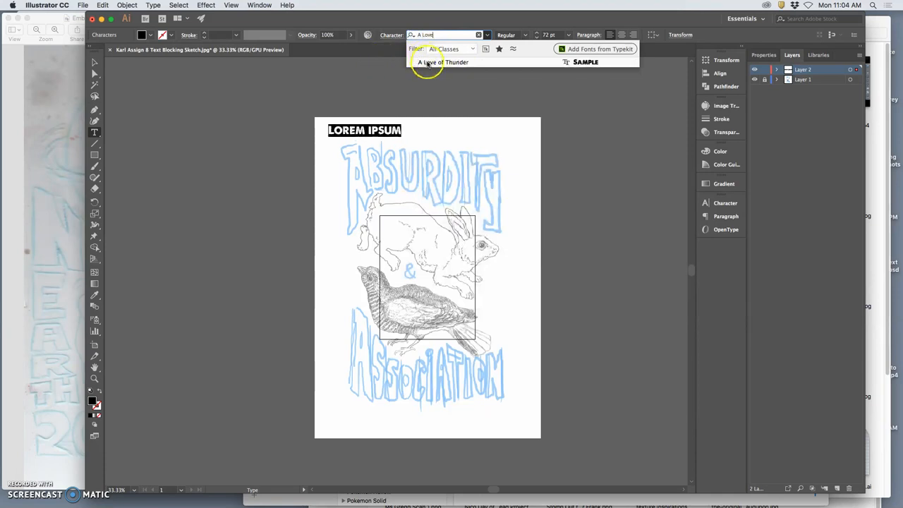
pyautogui.click(442, 62)
pyautogui.write('A')
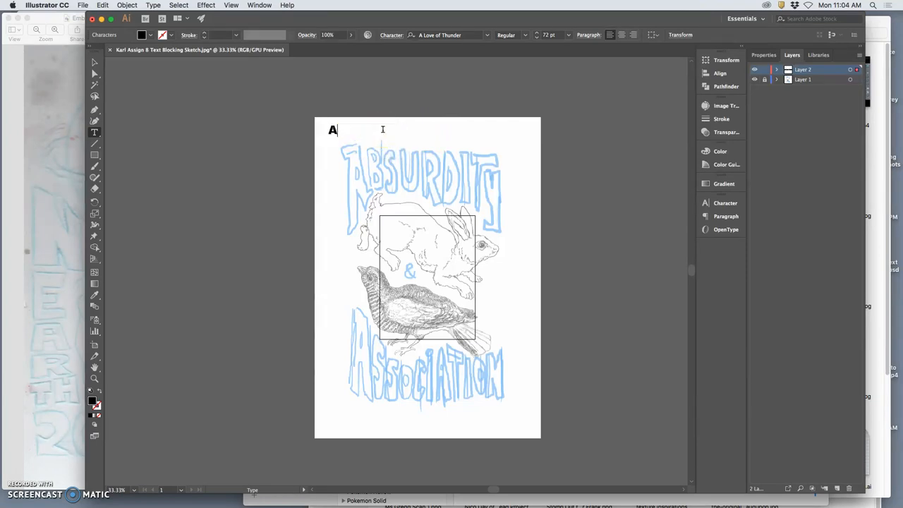
pyautogui.write('BSURDITY & A')
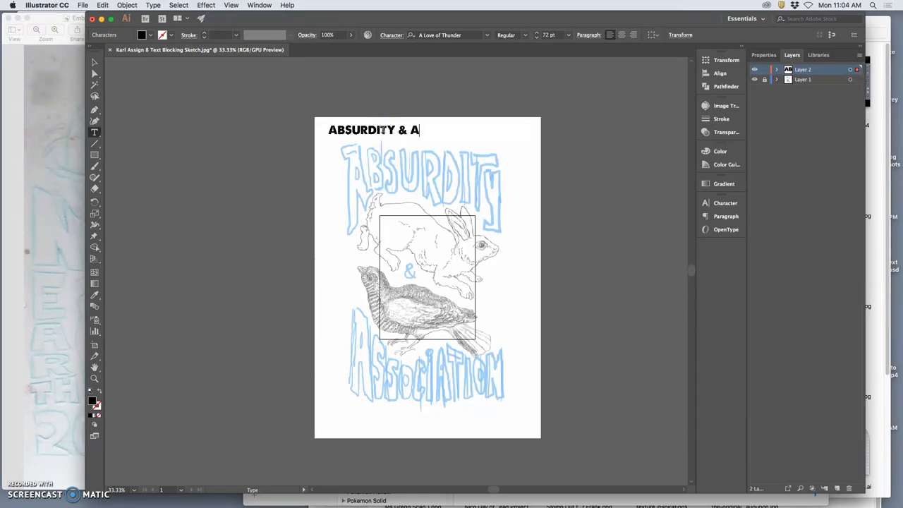
pyautogui.write('SSOCIA')
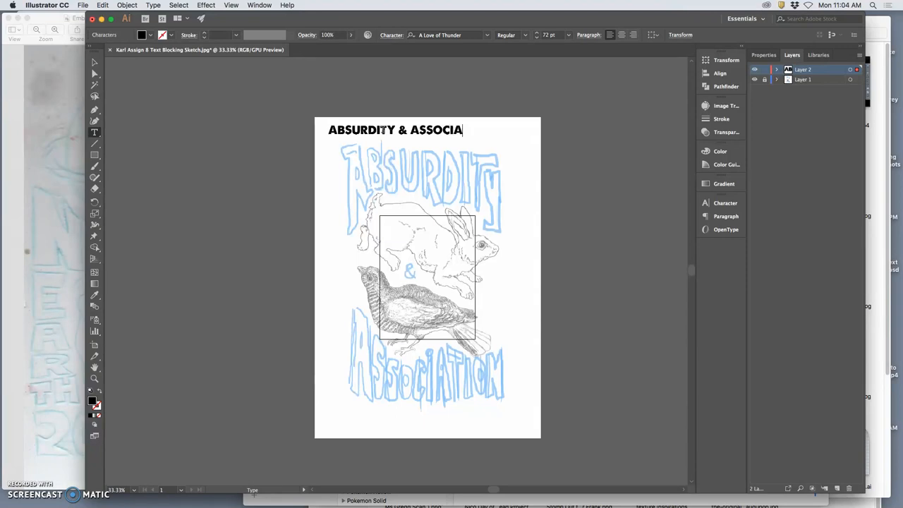
pyautogui.write('TION')
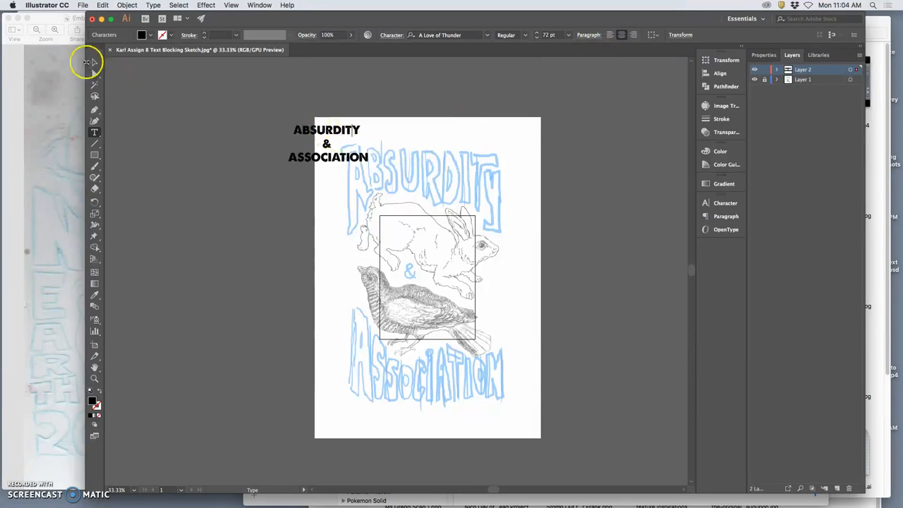
# - Move the title text over the sketch and up toward the page top
pyautogui.moveTo(326, 143); pyautogui.dragTo(420, 190)
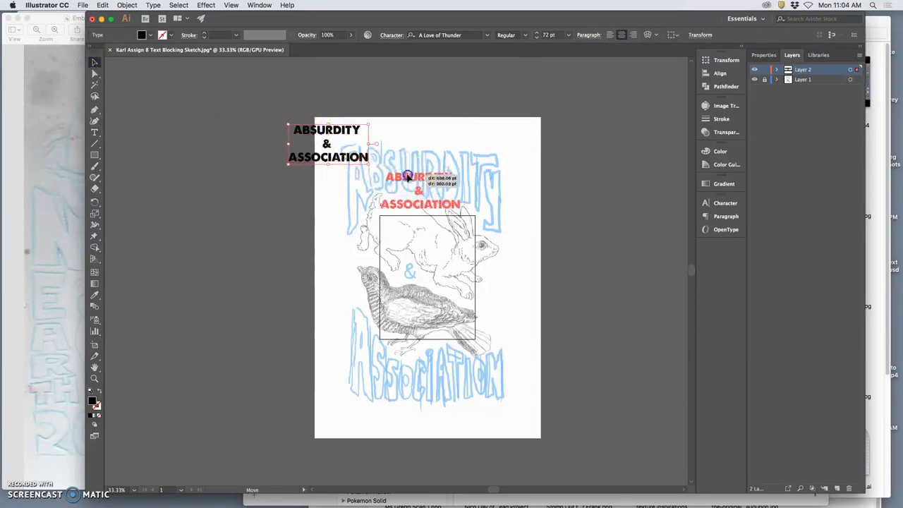
pyautogui.moveTo(328, 143); pyautogui.dragTo(421, 217)
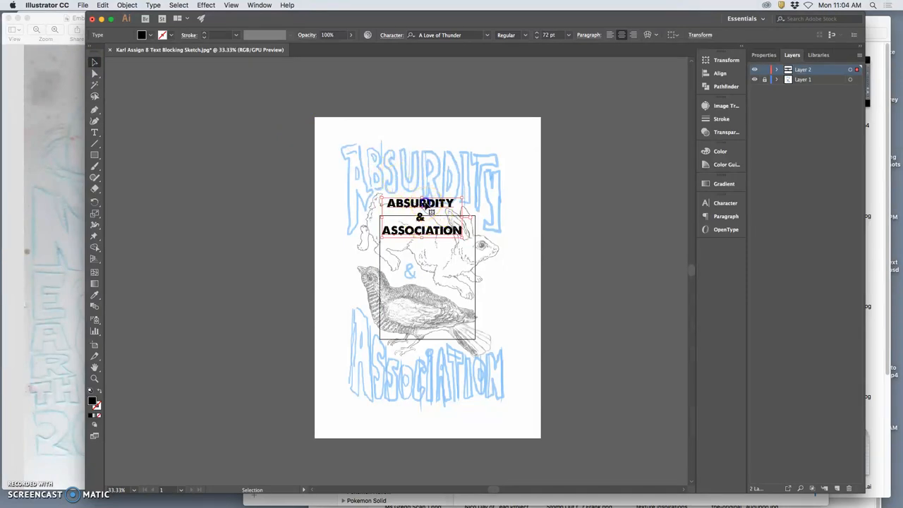
pyautogui.moveTo(421, 217); pyautogui.dragTo(391, 148)
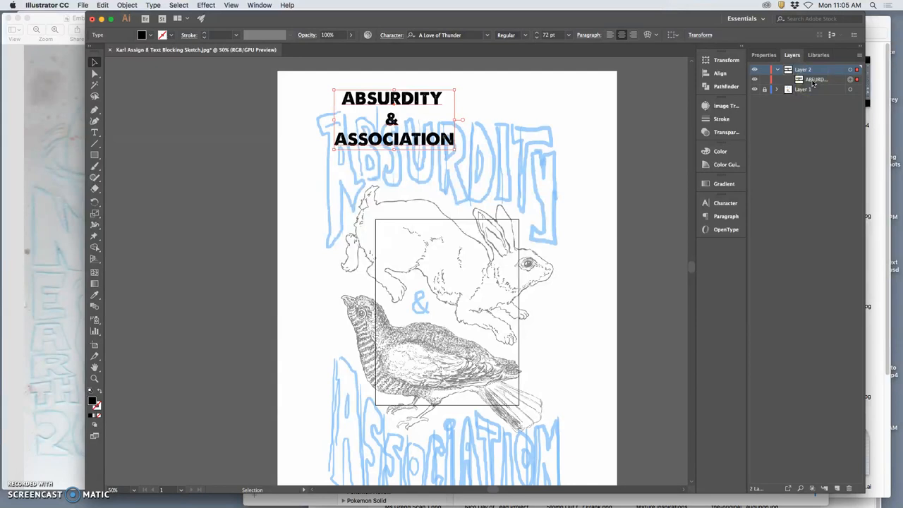
# - Select the title and scale it up to span the sketched lettering, entering 393
pyautogui.click(803, 69)
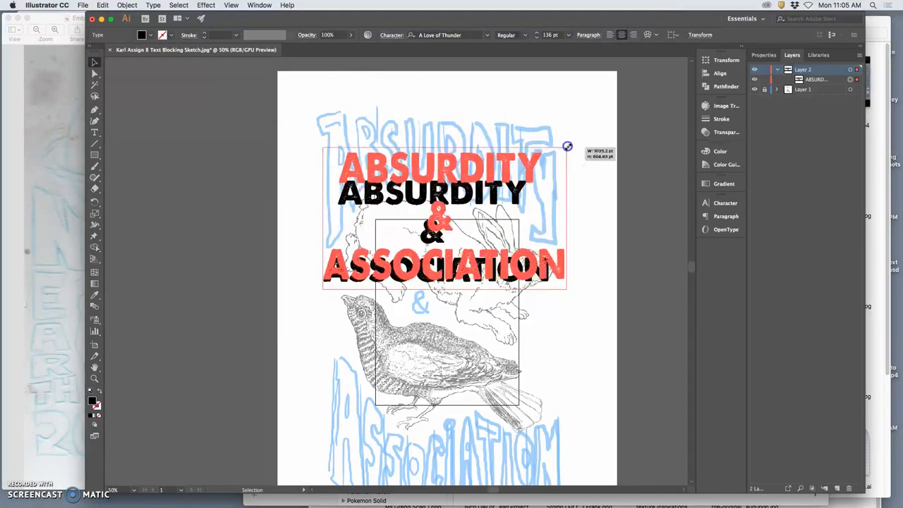
pyautogui.moveTo(568, 146); pyautogui.dragTo(575, 77)
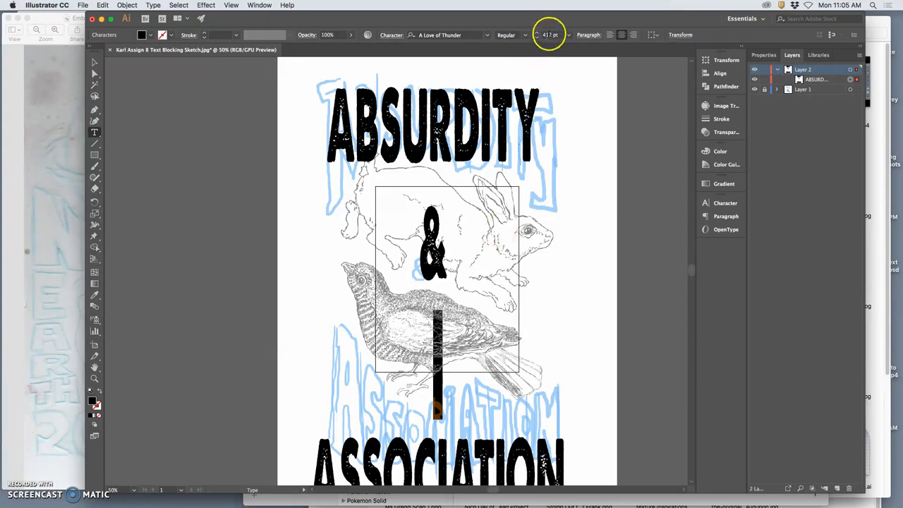
pyautogui.write('393')
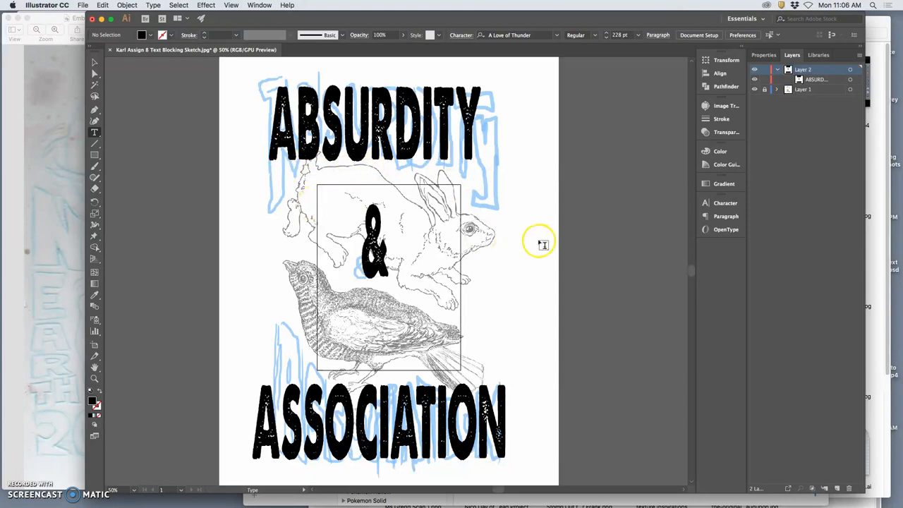
# - Lock the title layer, add a new layer, and pencil an arc along ABSURDITY
pyautogui.click(804, 69)
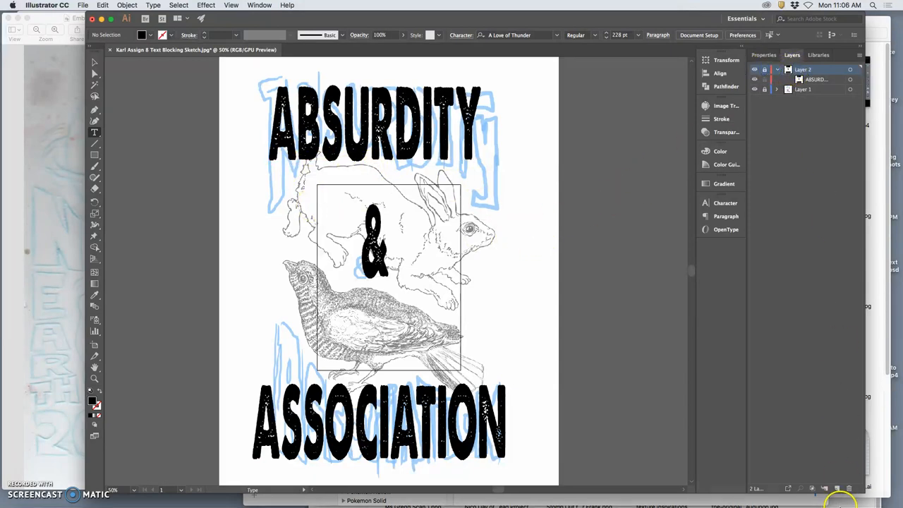
pyautogui.click(754, 69)
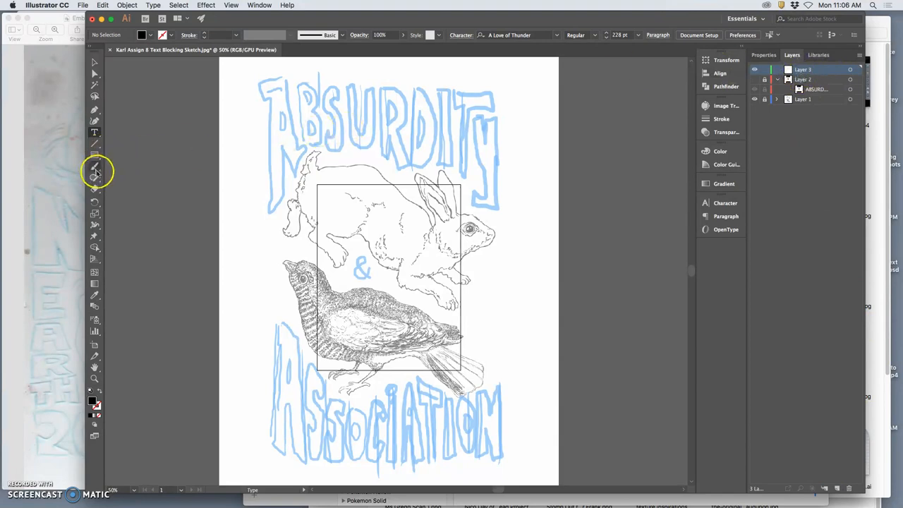
pyautogui.click(95, 177)
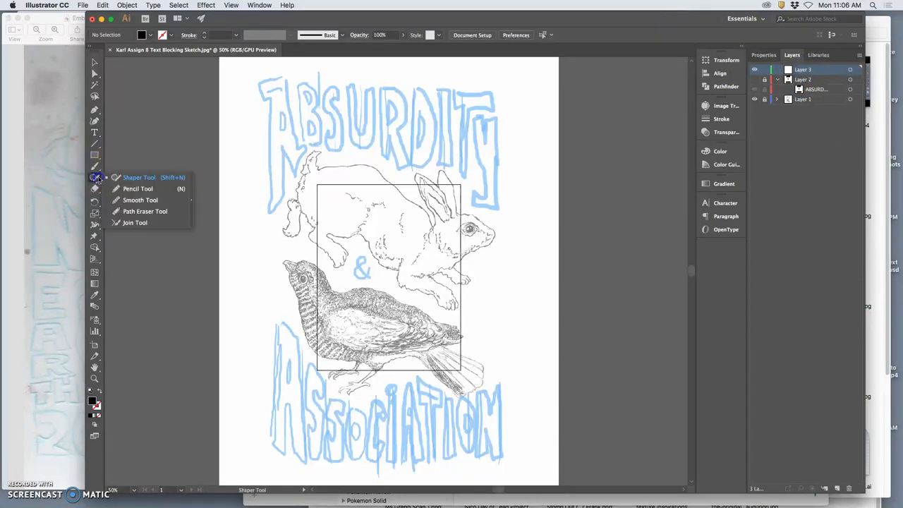
pyautogui.click(138, 189)
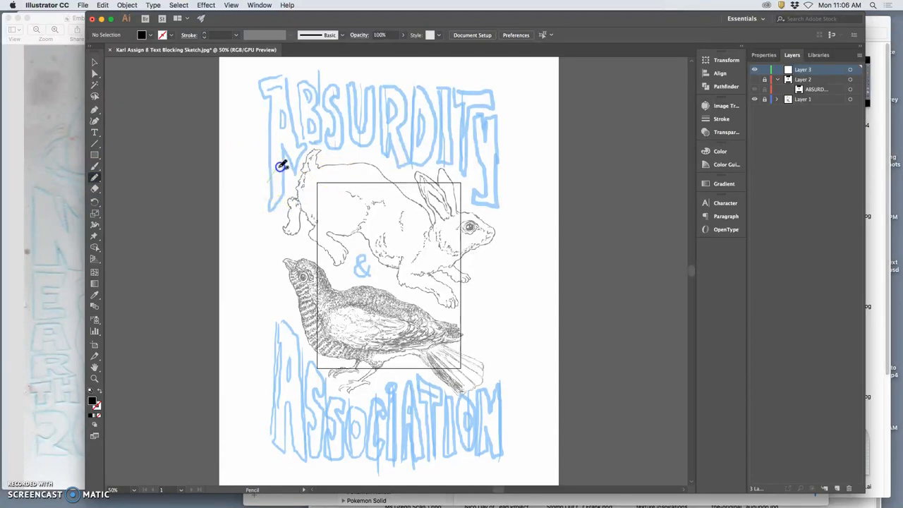
pyautogui.moveTo(282, 166); pyautogui.dragTo(427, 162)
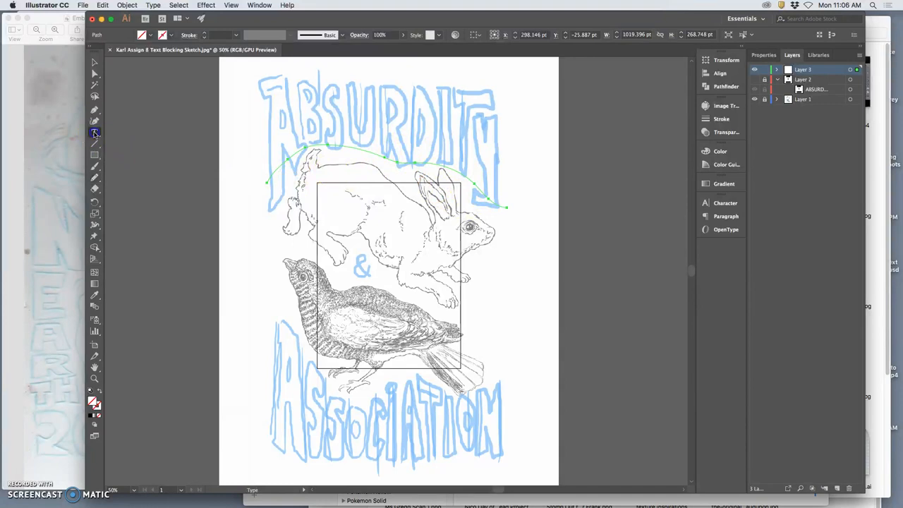
# - Place text along the arc with Type on a Path, dismissing the non-compound path warnings
pyautogui.click(96, 133)
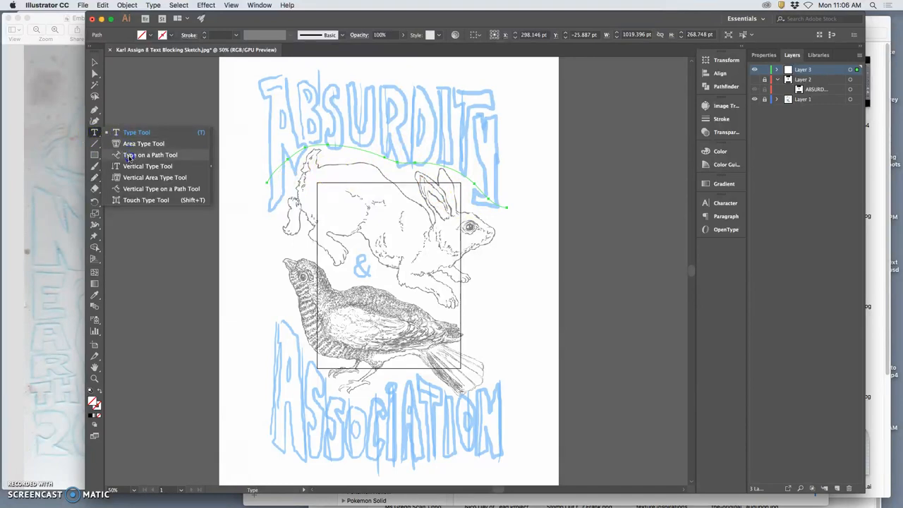
pyautogui.click(151, 155)
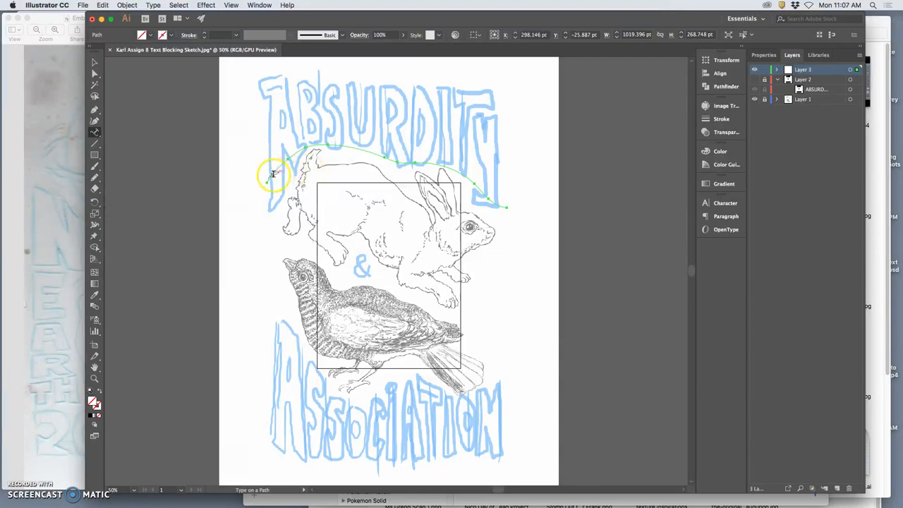
pyautogui.write('LOREM')
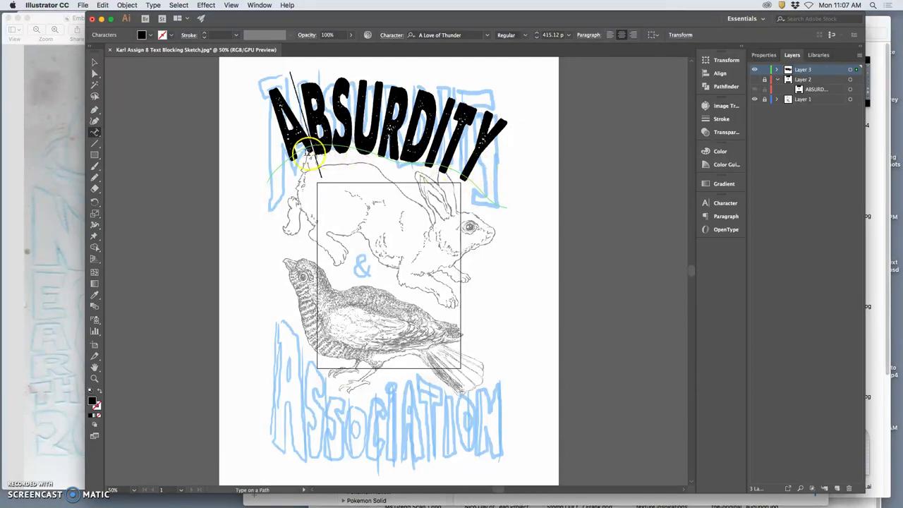
pyautogui.click(307, 152)
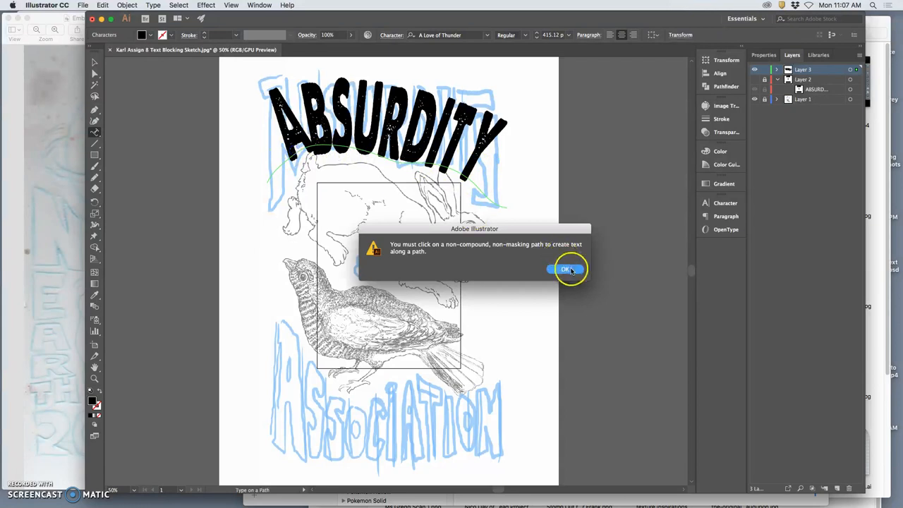
pyautogui.click(566, 269)
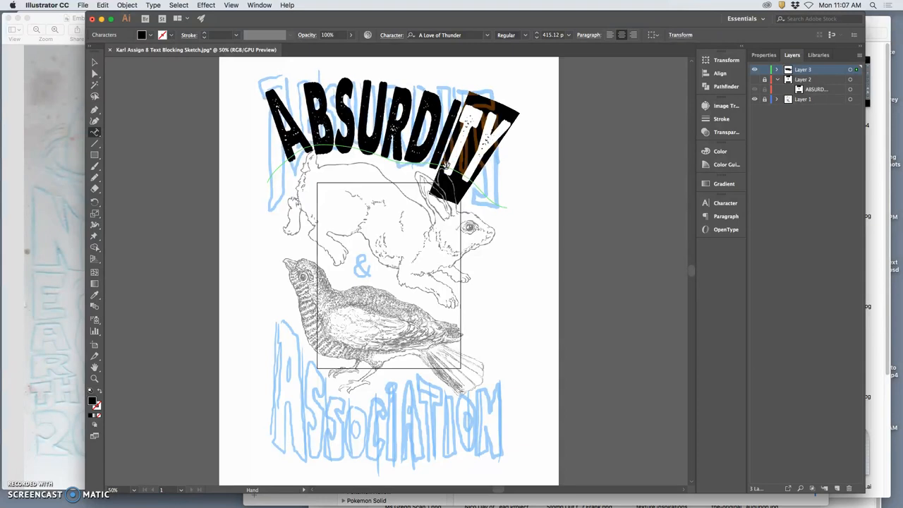
pyautogui.click(511, 211)
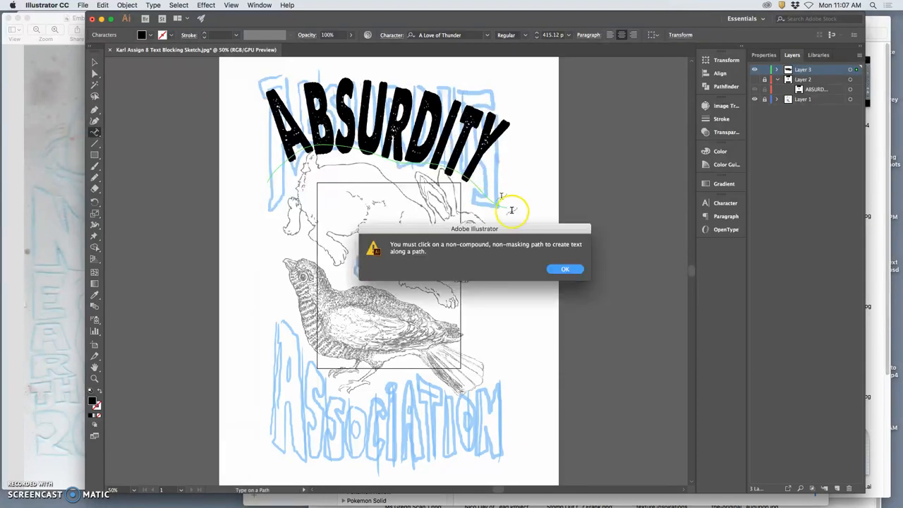
pyautogui.click(565, 269)
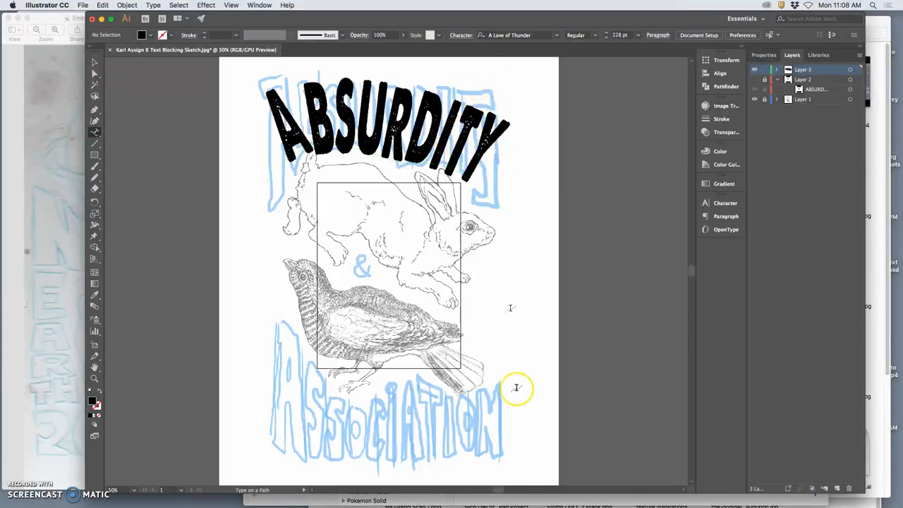
pyautogui.moveTo(260, 175)
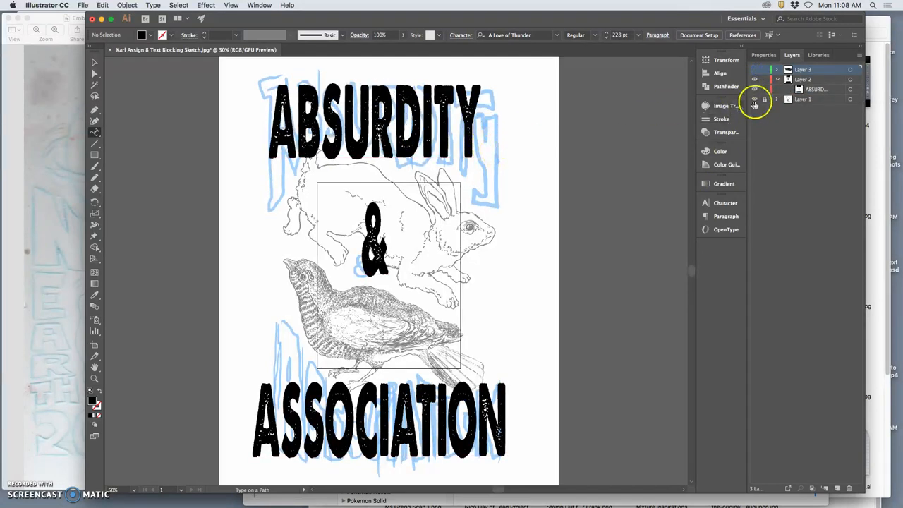
# - Hide the title text layer and paste the title in place on the new layer
pyautogui.click(802, 79)
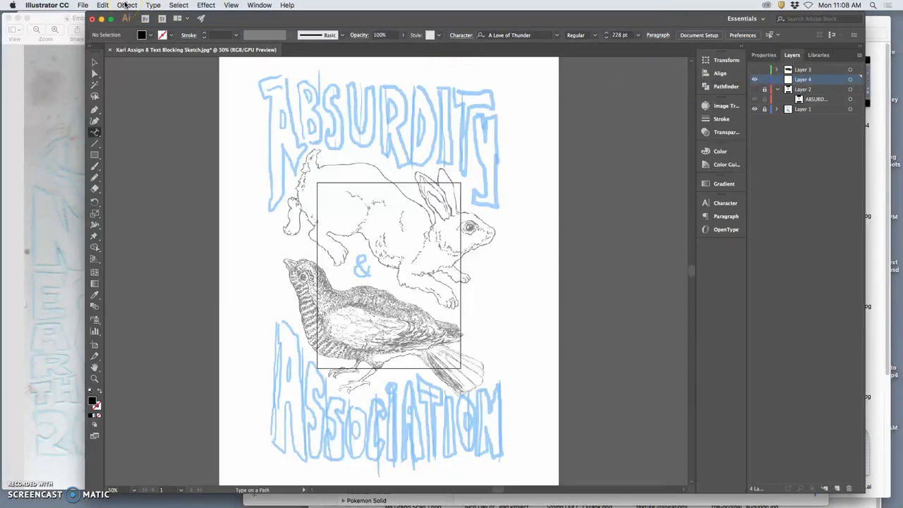
pyautogui.click(102, 5)
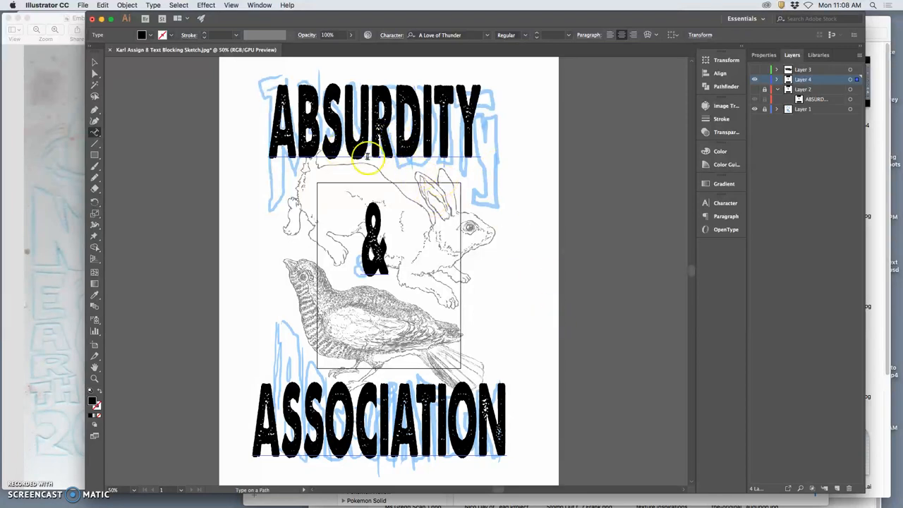
# - Convert the pasted title into outlines, then expand and lock Layer 4
pyautogui.rightClick(367, 156)
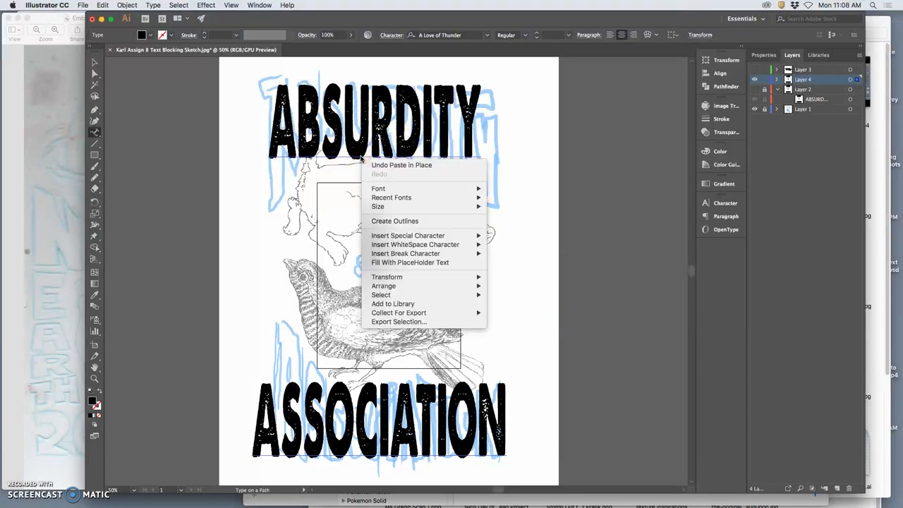
pyautogui.moveTo(394, 221)
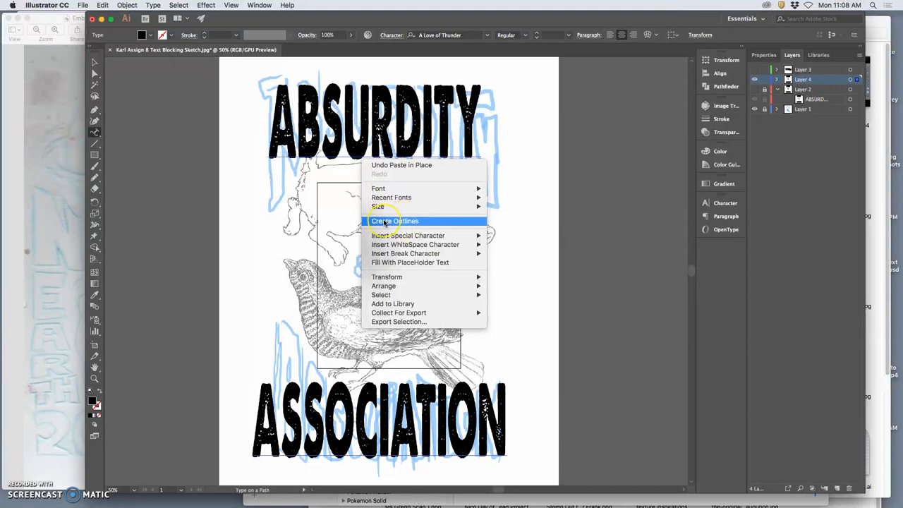
pyautogui.click(394, 221)
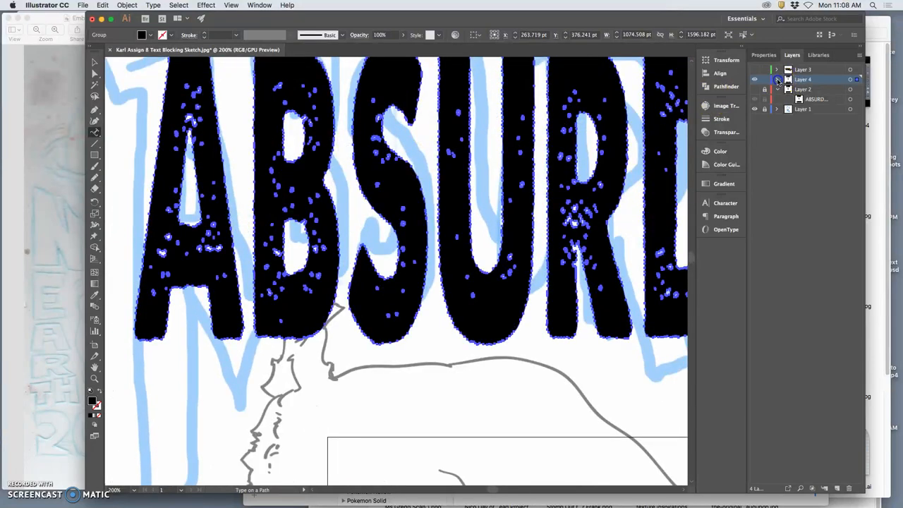
pyautogui.click(776, 79)
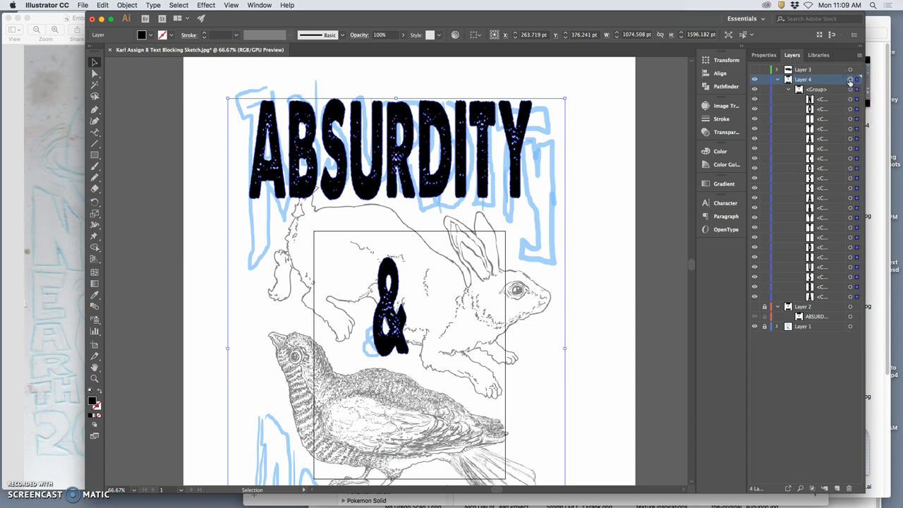
pyautogui.click(778, 79)
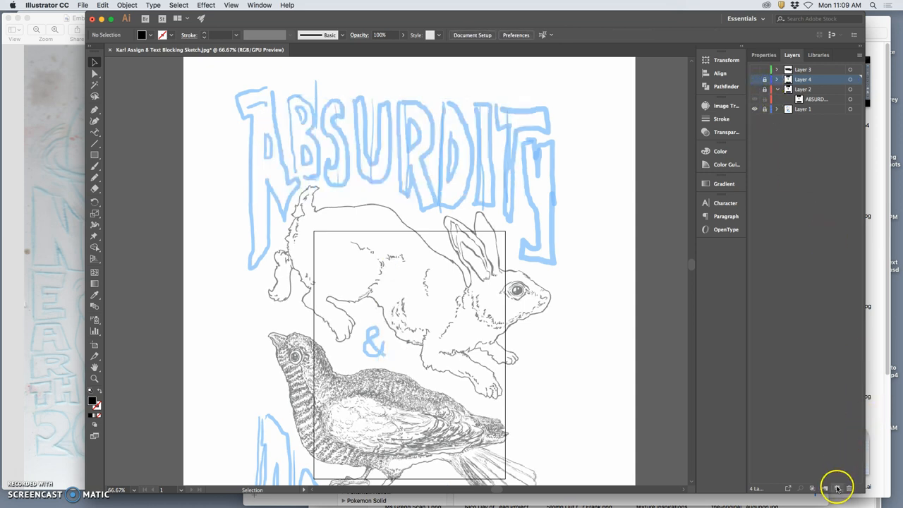
# - Add Layer 5, paste the outlined letters in place, and expand it to list them
pyautogui.click(838, 488)
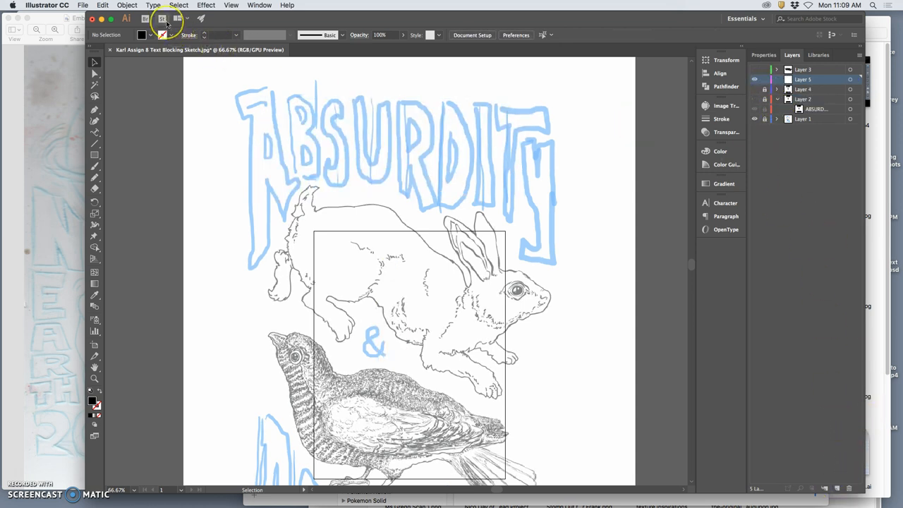
pyautogui.click(102, 5)
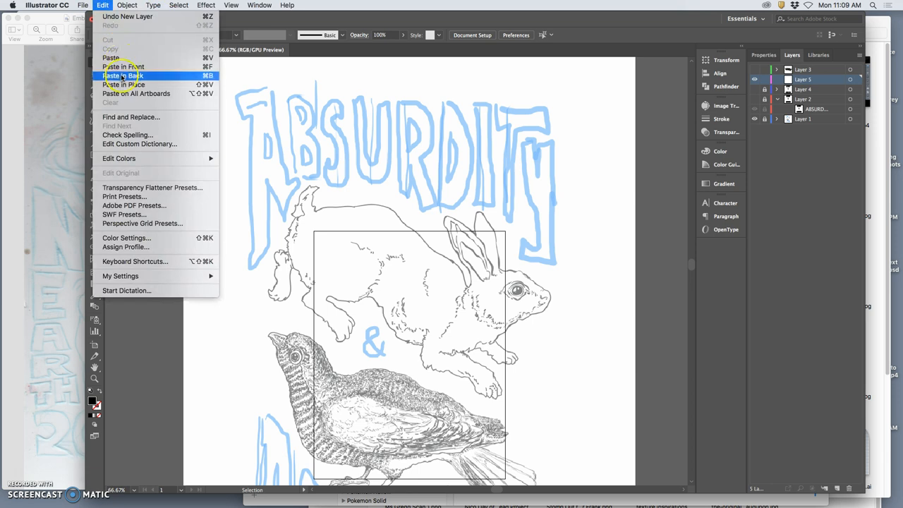
pyautogui.click(123, 75)
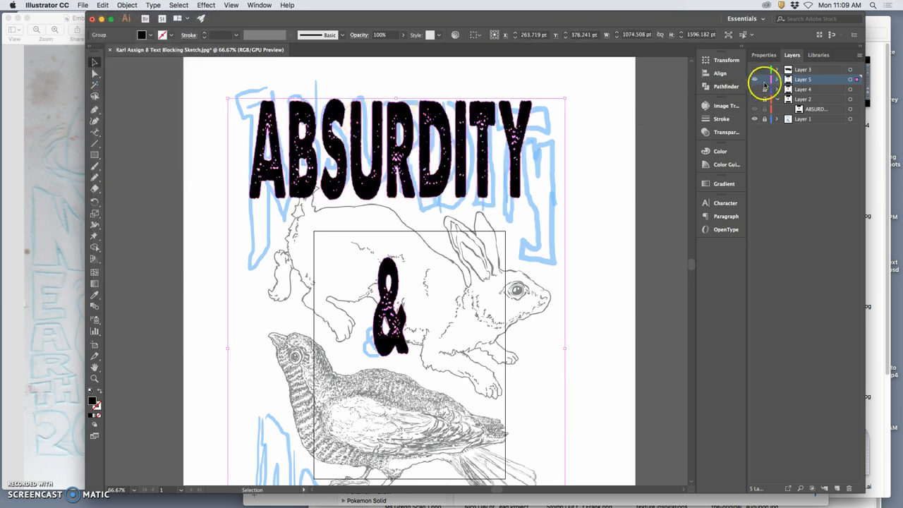
pyautogui.click(776, 79)
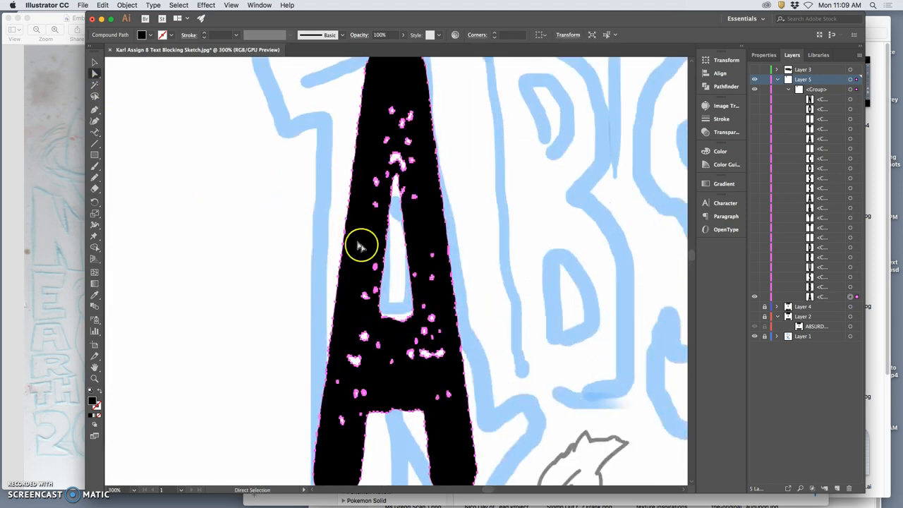
# - Drag a lower anchor point of the outlined A's leg toward the sketched outline
pyautogui.scroll(-3)
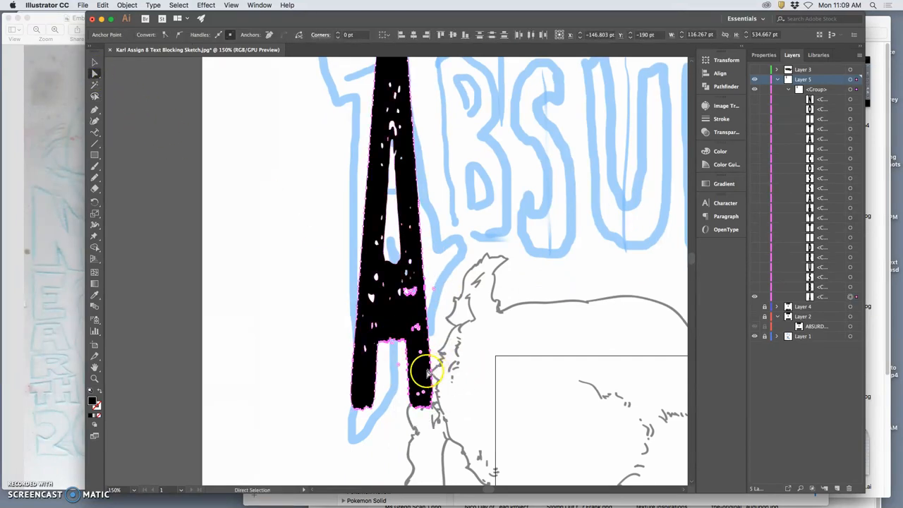
pyautogui.moveTo(424, 370); pyautogui.dragTo(443, 343)
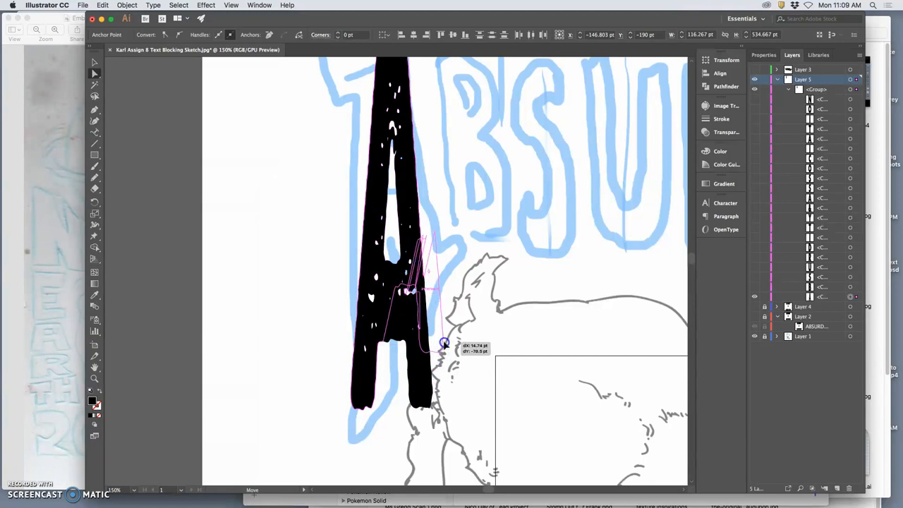